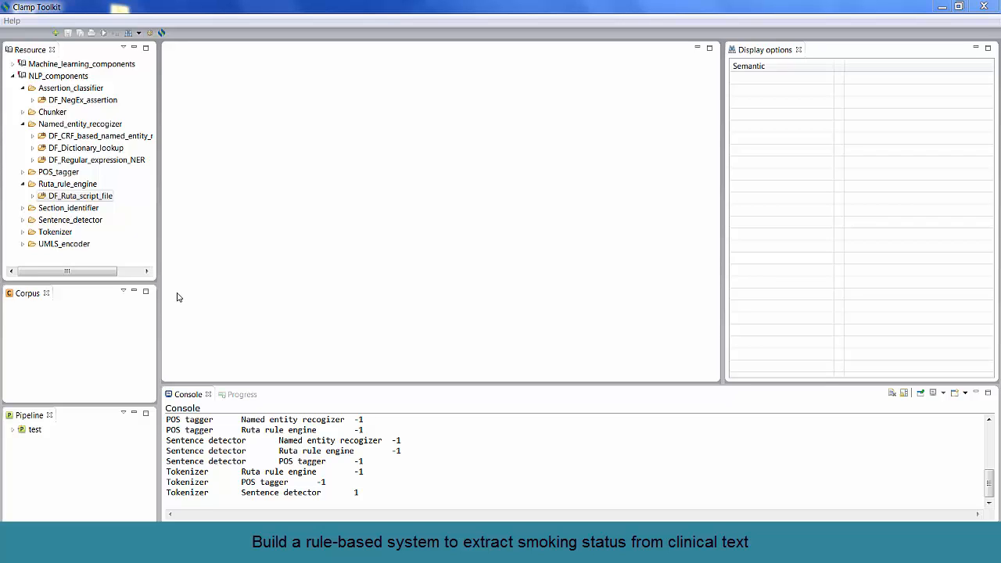
mouse_move(224, 254)
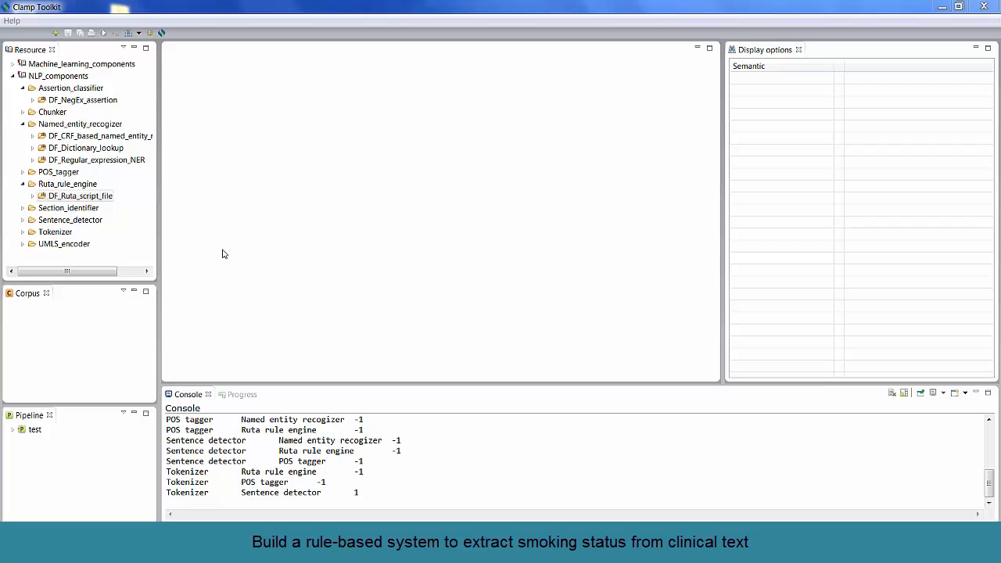
mouse_move(175, 163)
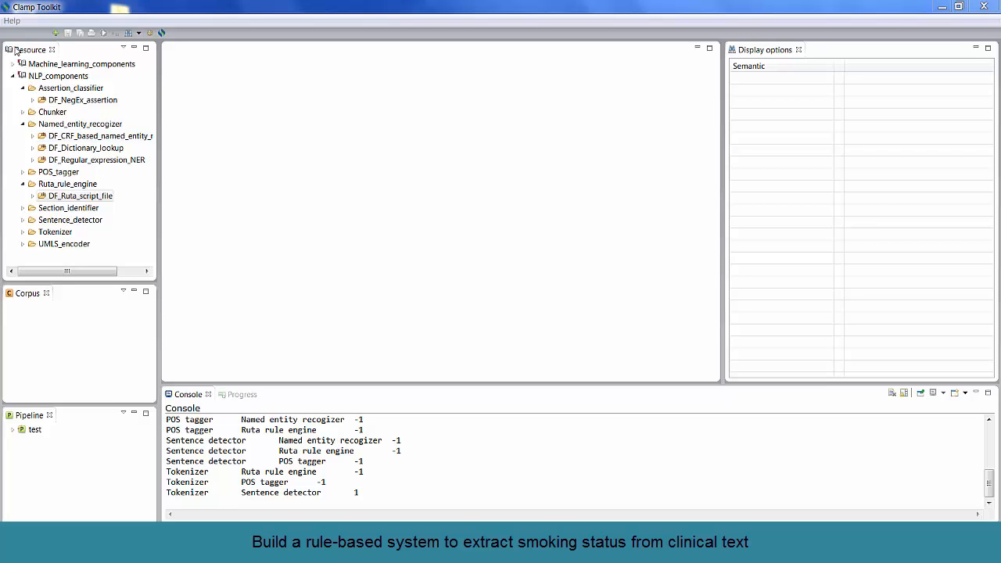
mouse_move(41, 295)
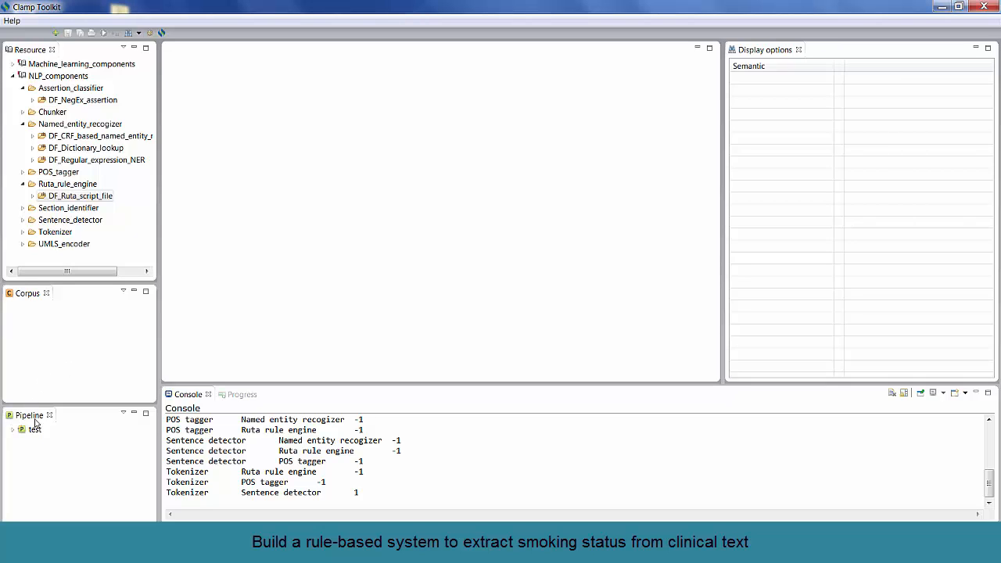
mouse_move(91, 463)
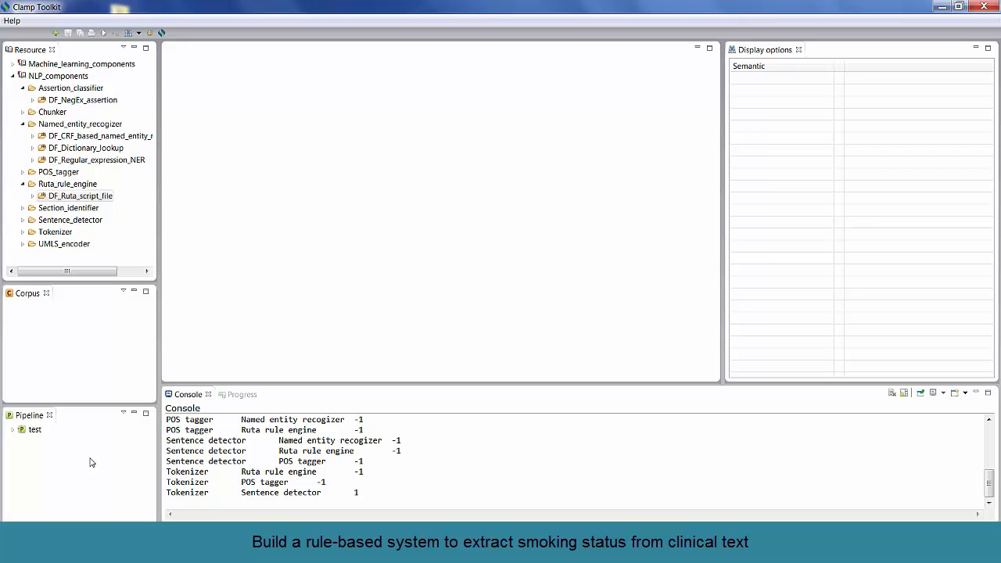
mouse_move(94, 457)
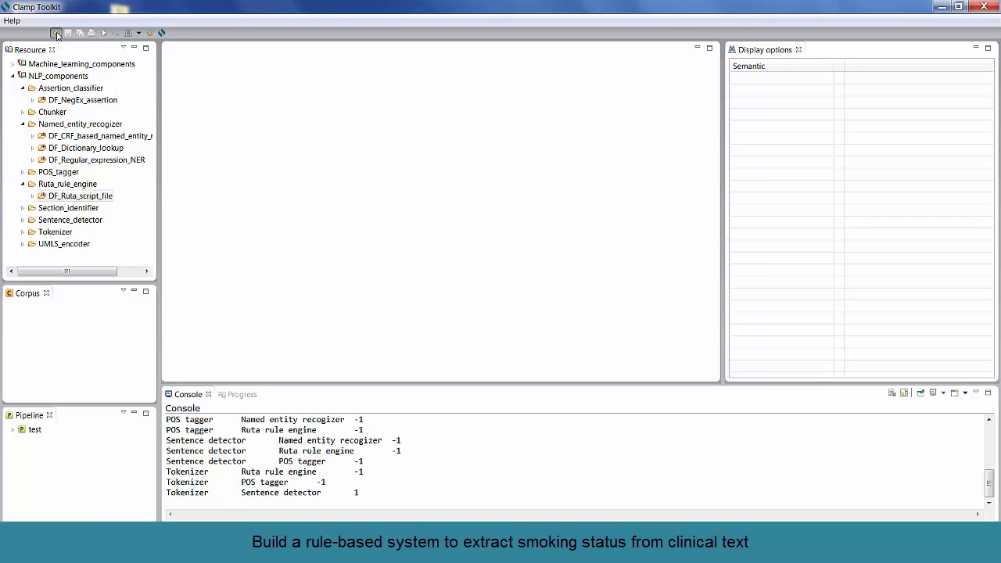
- Start a new project named smoking_status with NLP Pipeline as its type
click(56, 33)
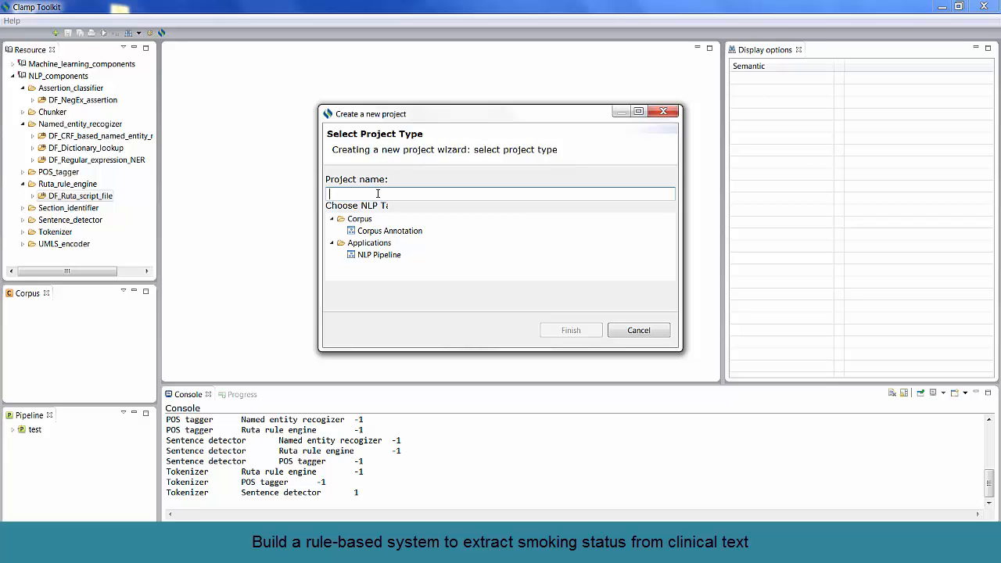
text(smoking)
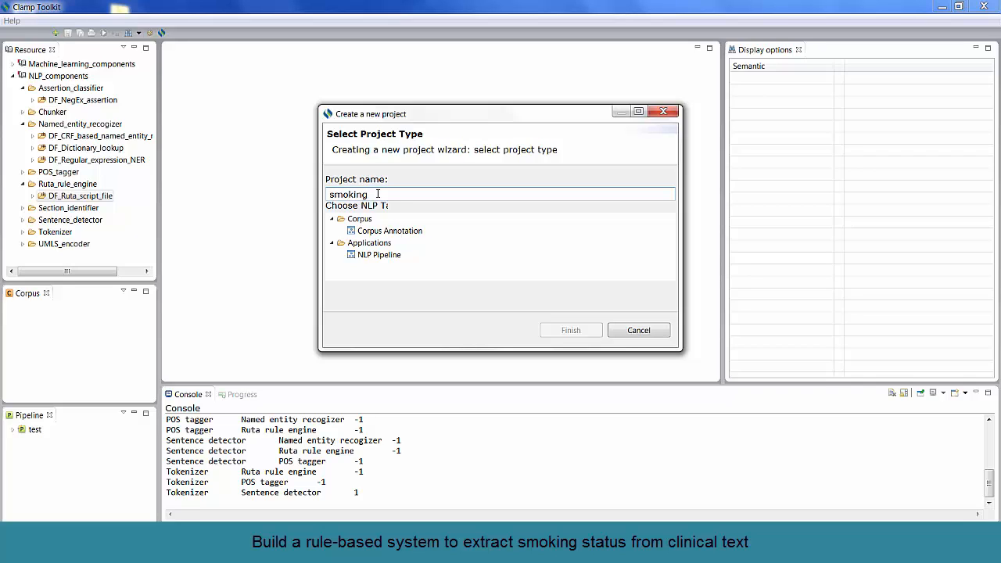
text(_status)
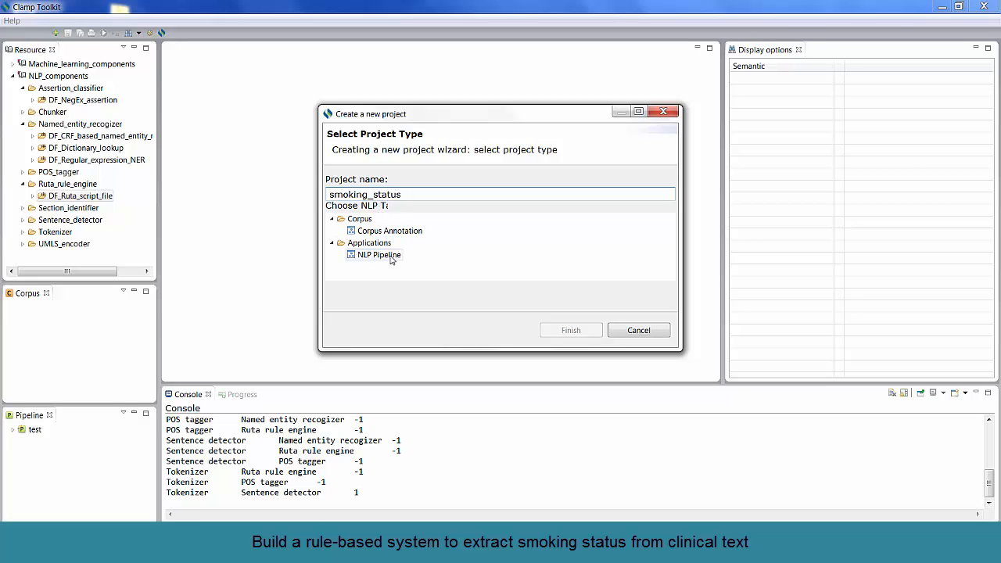
click(378, 253)
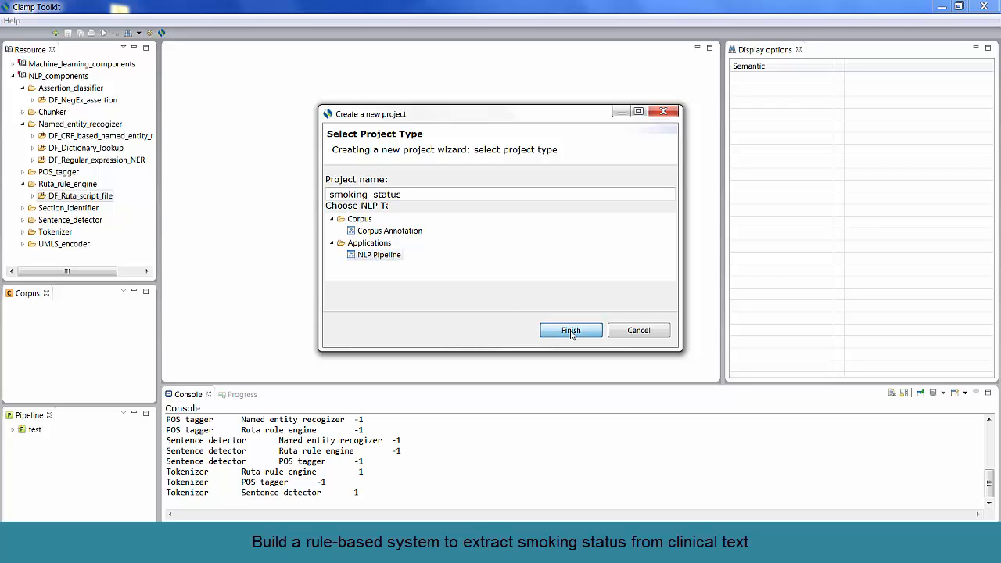
- Finish creating smoking_status and open its empty smoking_status.pipeline from Components
click(571, 330)
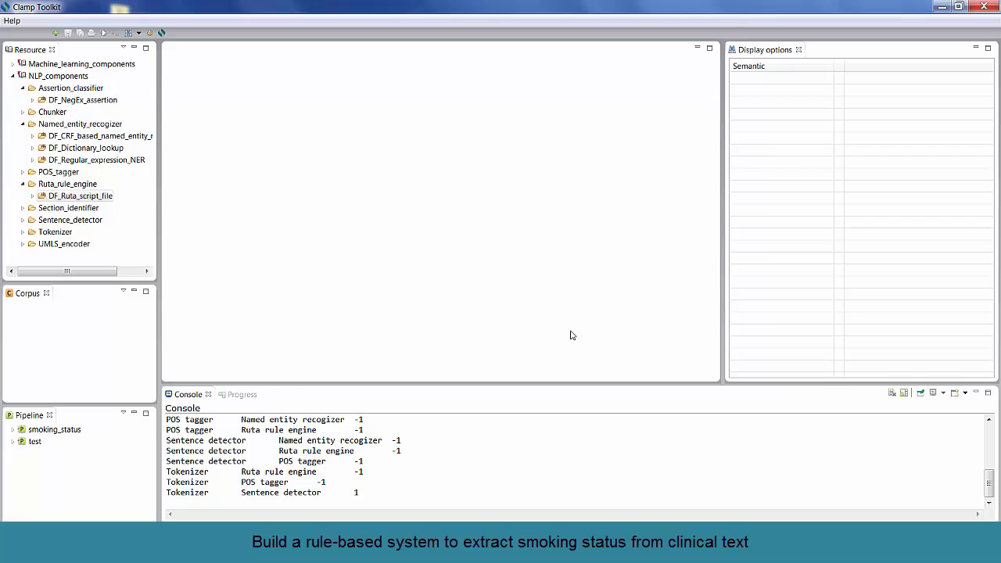
mouse_move(503, 320)
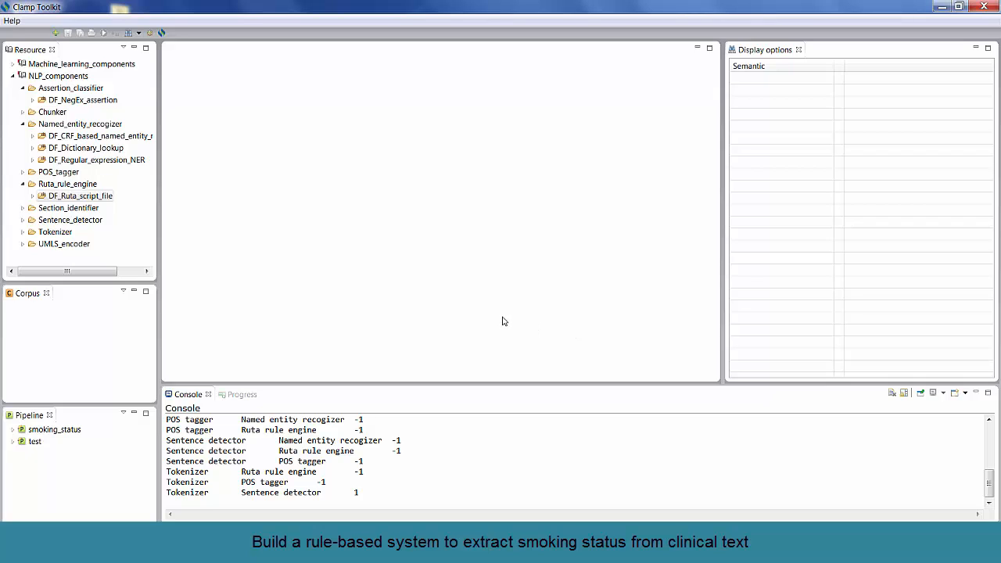
click(53, 428)
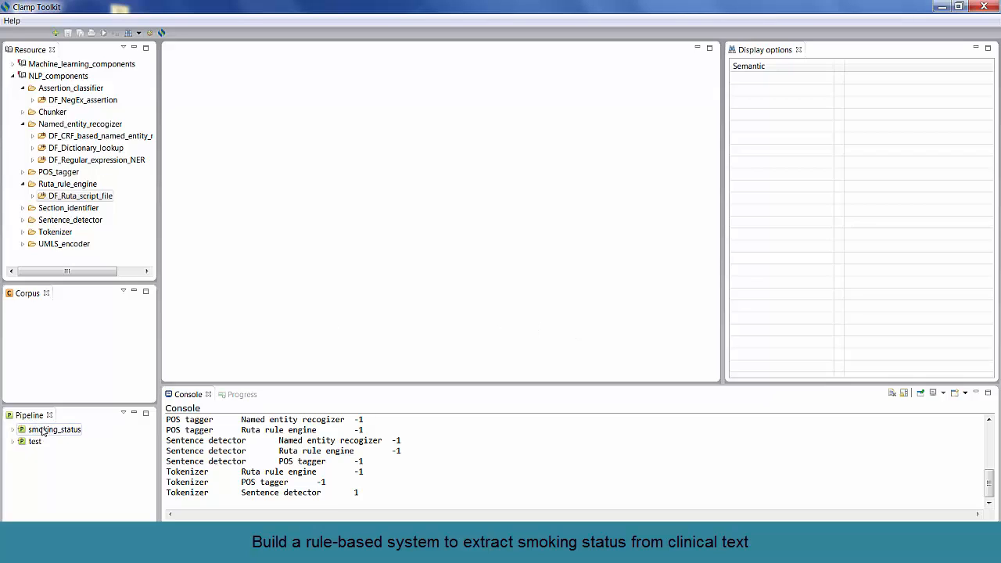
click(53, 428)
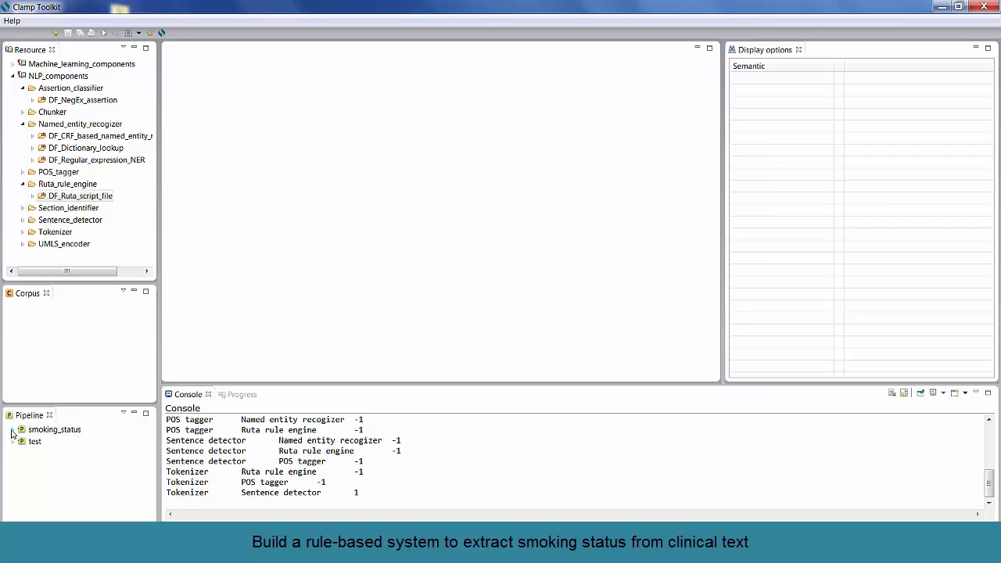
click(13, 428)
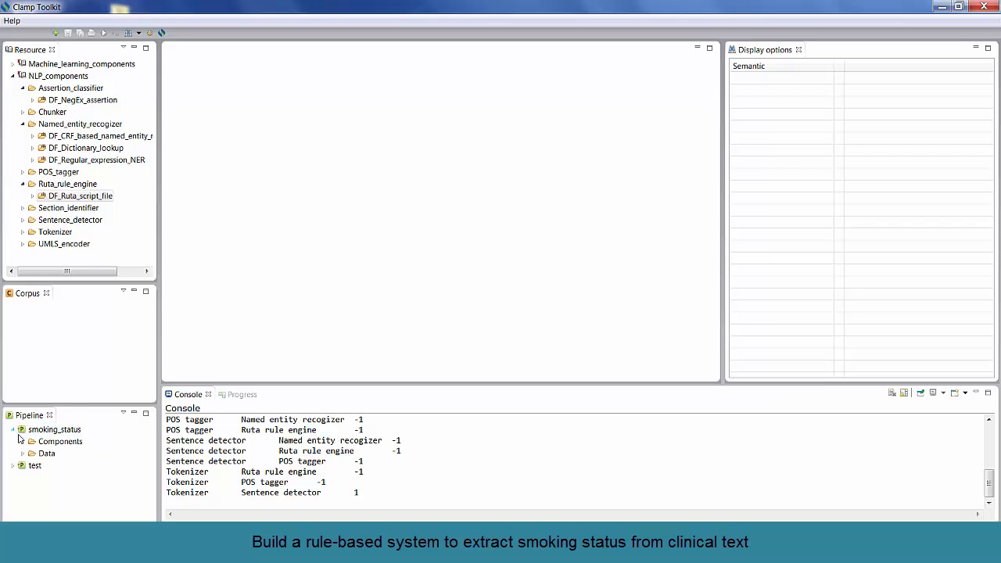
click(16, 441)
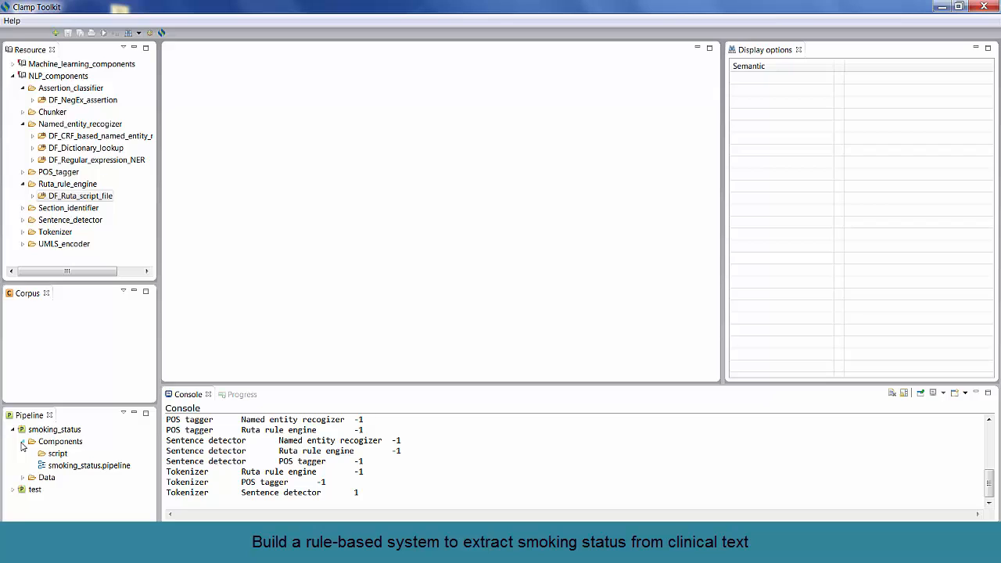
double_click(89, 466)
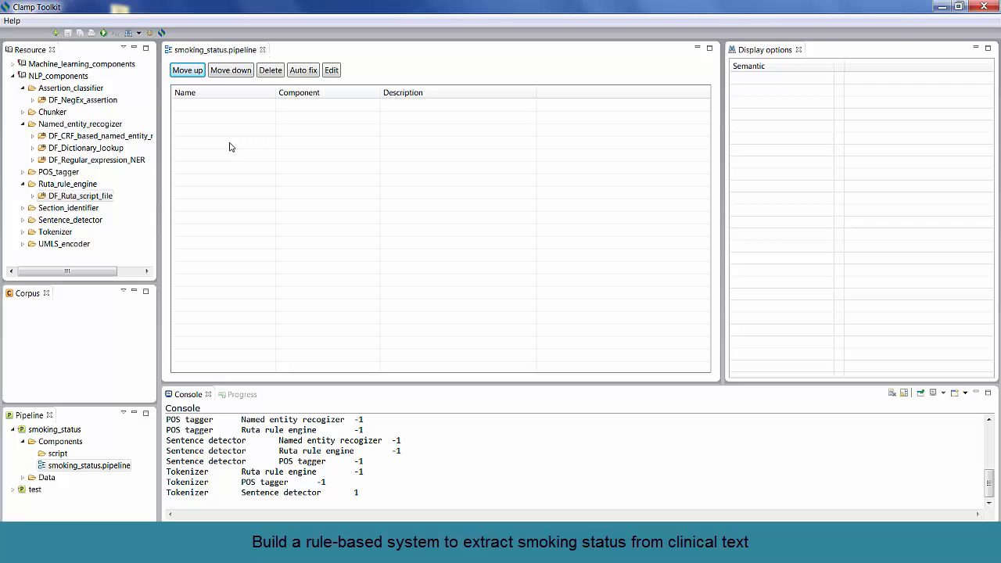
- Add the DF_Dictionary_lookup named entity recognizer from the Resource panel to the pipeline
click(71, 87)
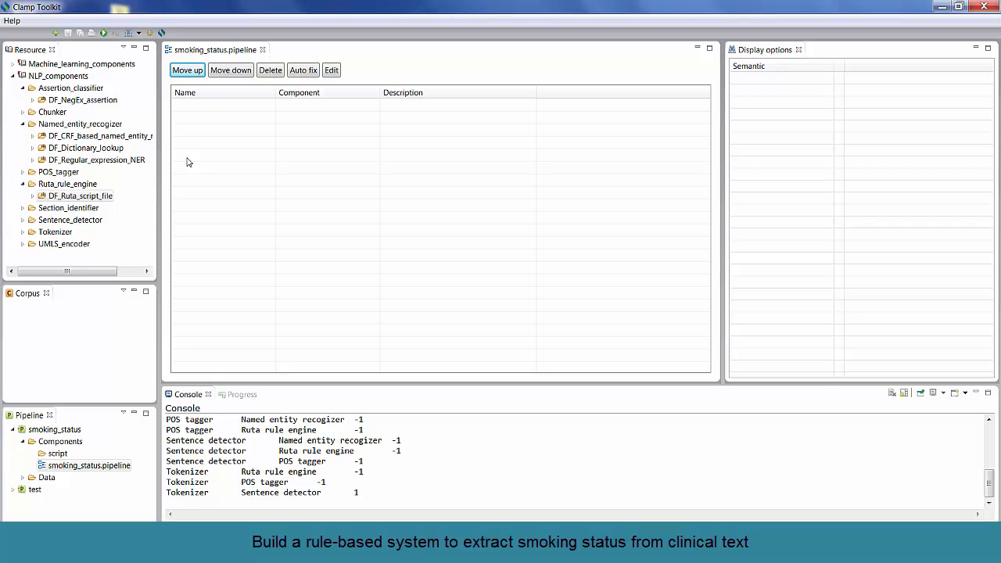
click(86, 147)
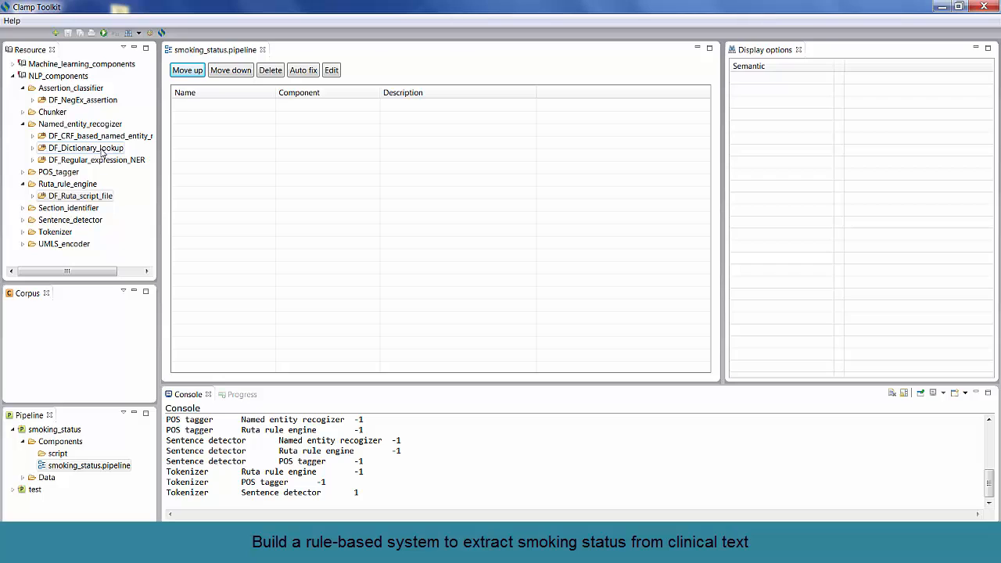
click(85, 147)
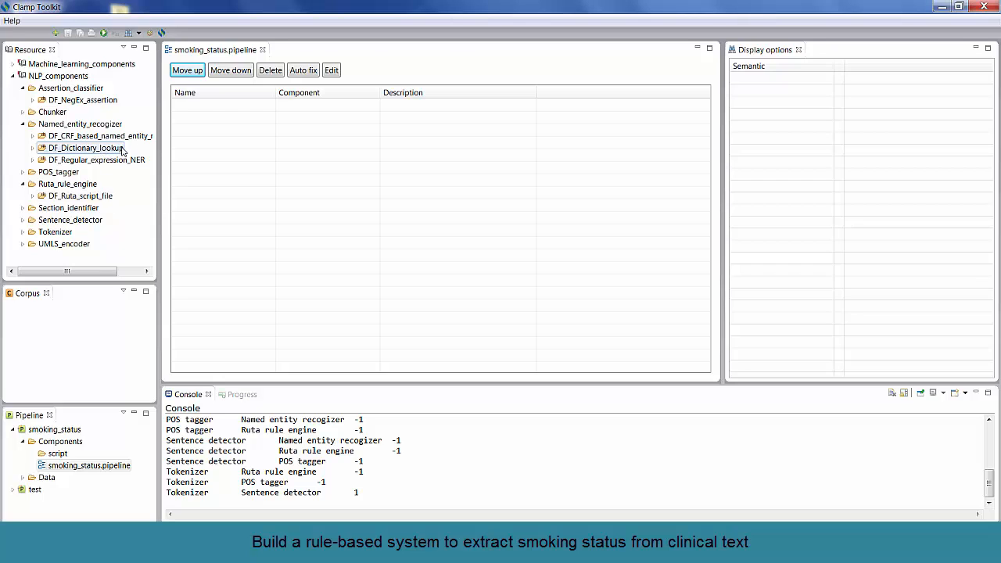
mouse_move(113, 153)
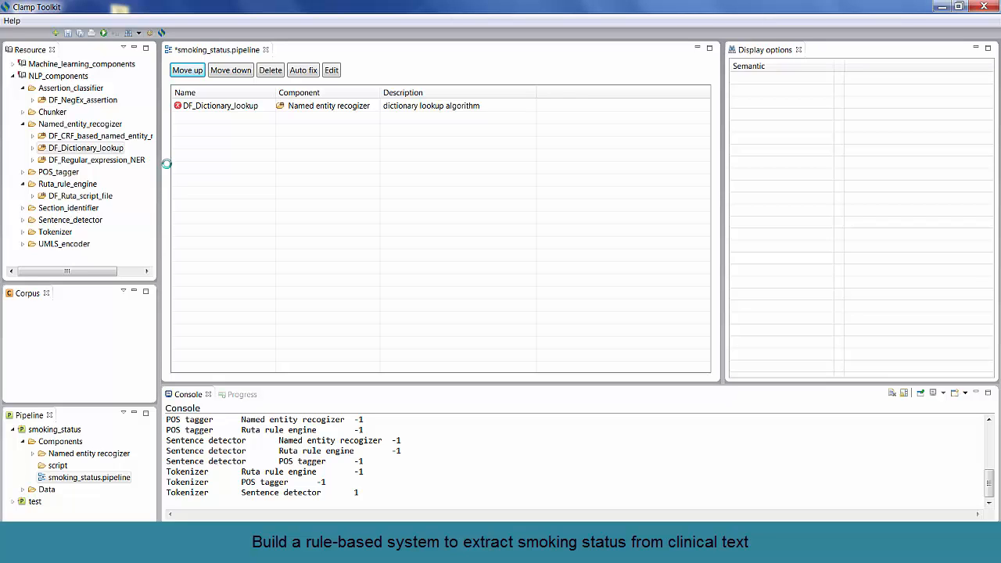
- Auto fix the pipeline so DF_Clamp_tokenizer and a sentence detector precede the dictionary lookup
click(218, 106)
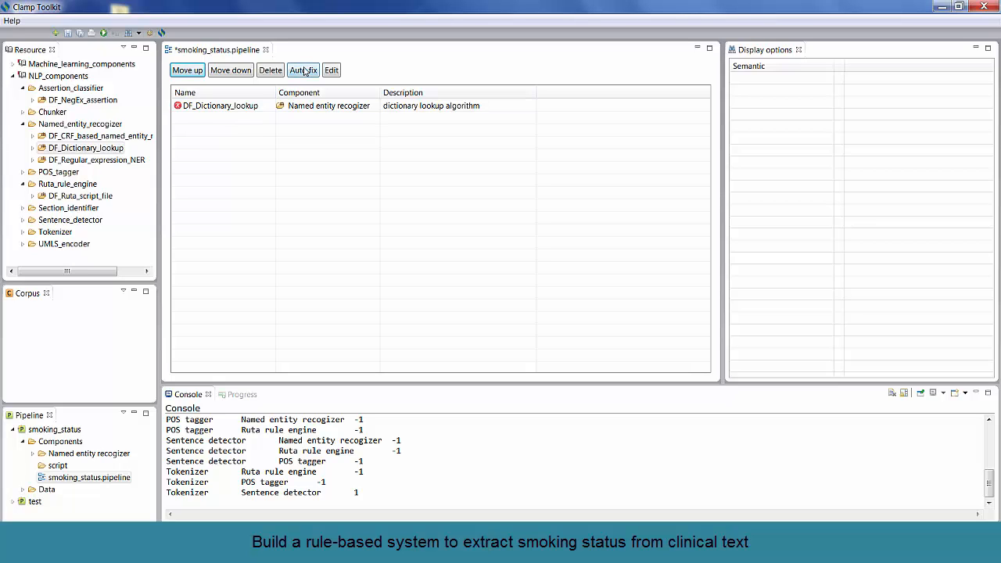
click(304, 69)
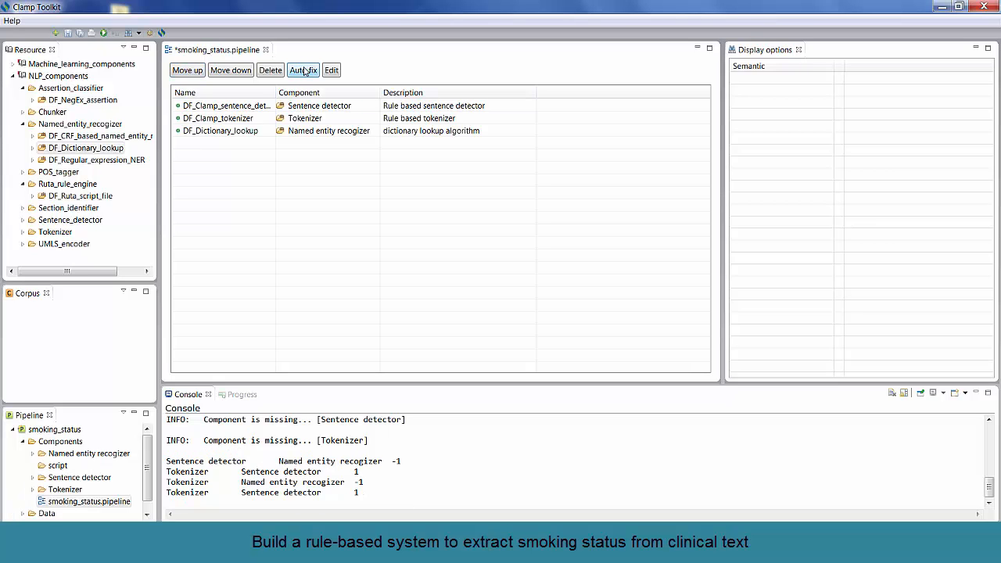
click(304, 69)
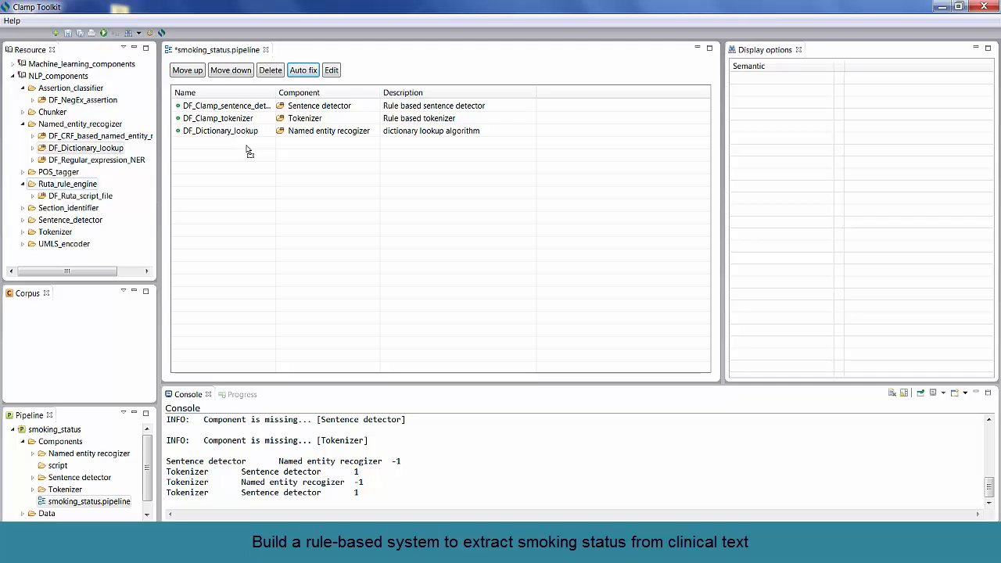
- Add DF_Ruta_script_file and Auto fix to bring in DF_OpenNLP_POS_tagger before the lookup
click(69, 183)
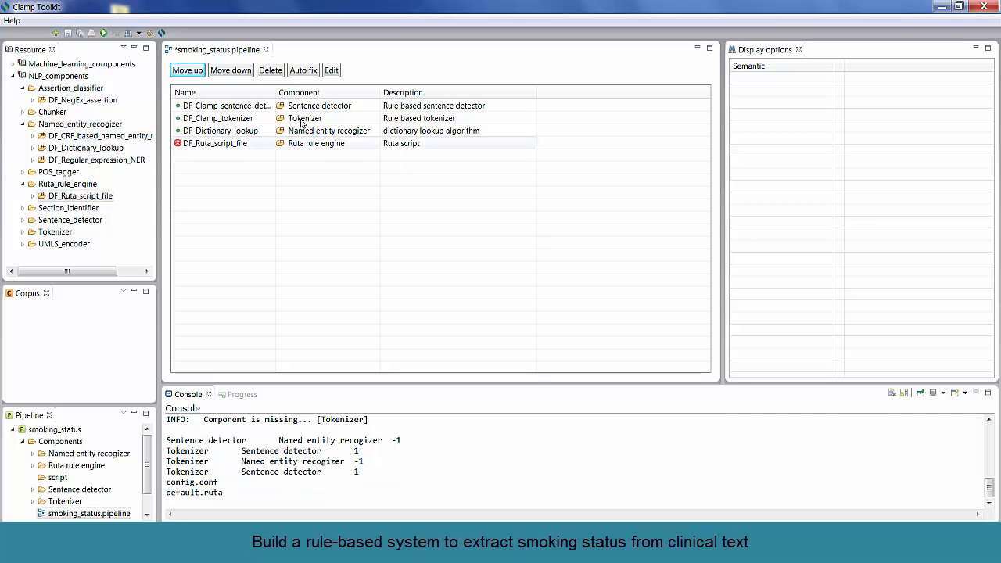
click(303, 69)
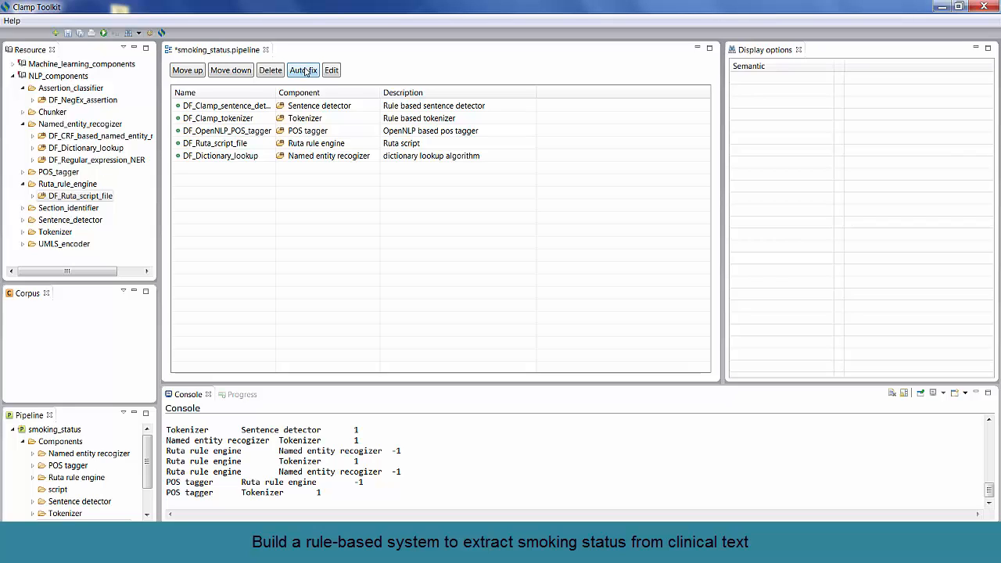
mouse_move(275, 156)
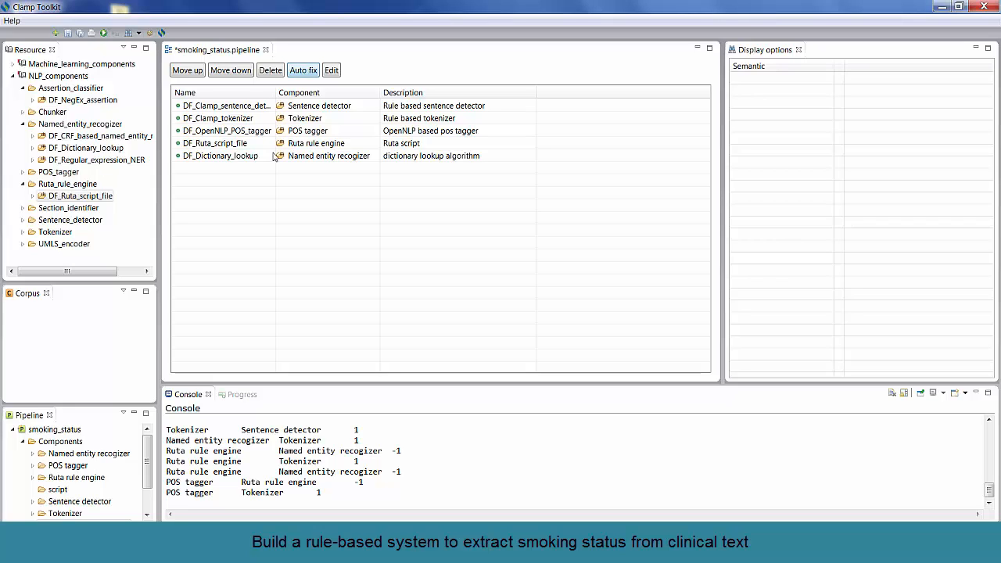
click(219, 156)
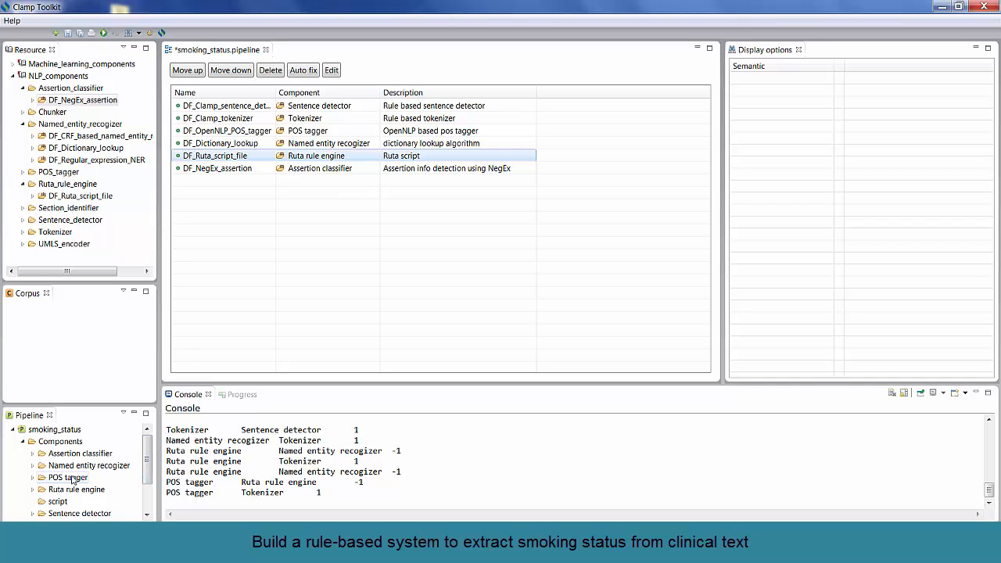
- Expand Named entity recognizer > DF_Dictionary_lookup to reveal config.conf and select defaultDict.txt
click(35, 466)
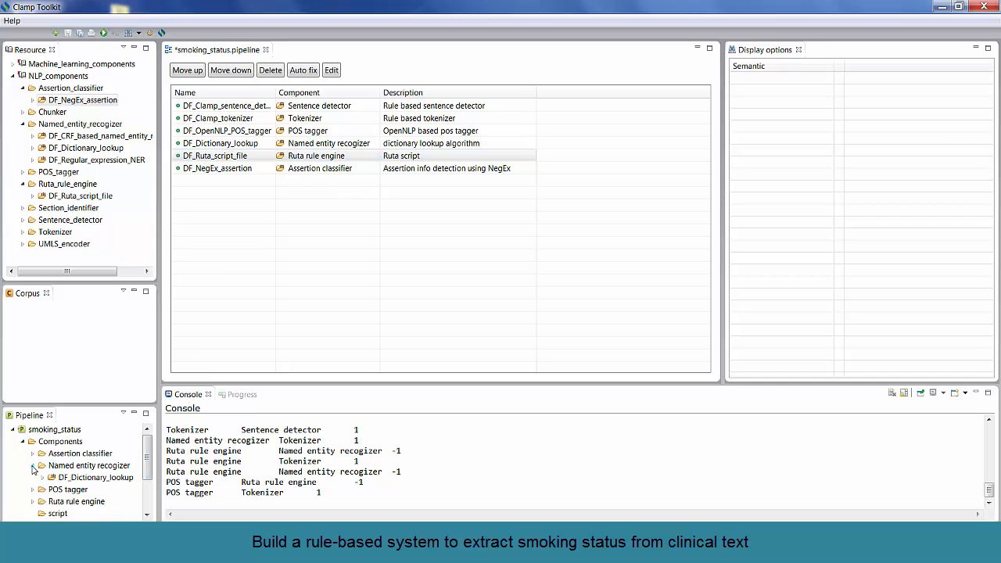
click(43, 477)
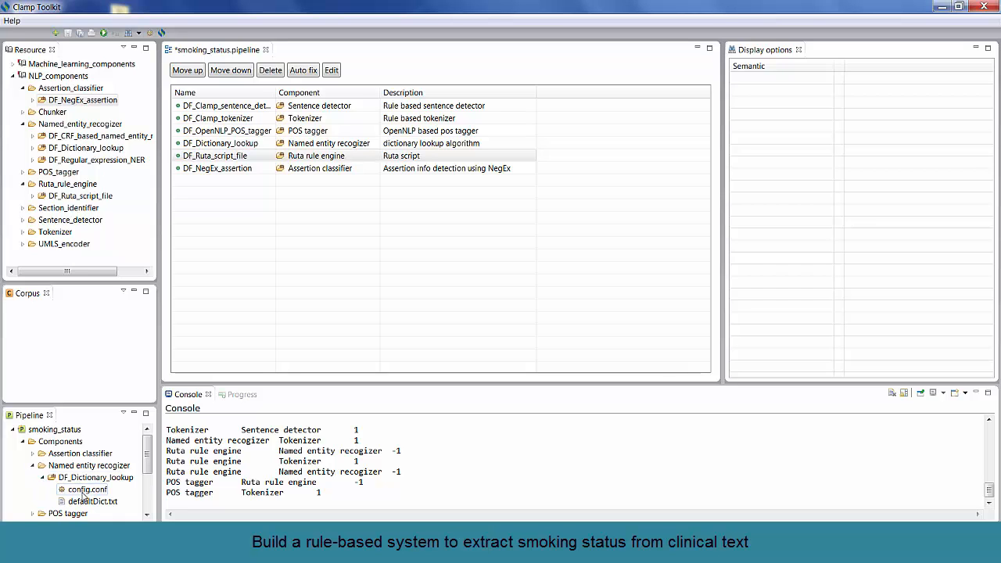
click(93, 500)
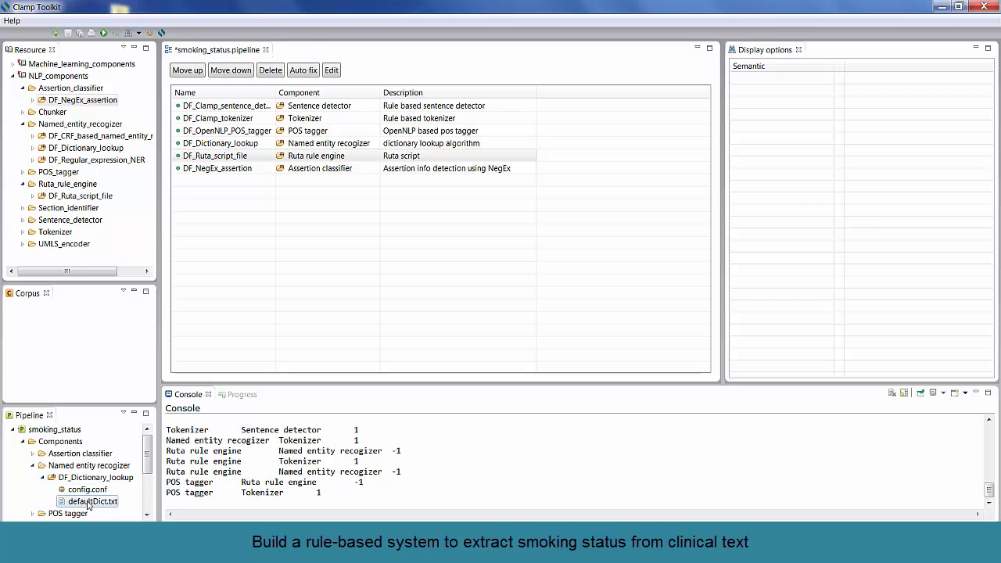
- Replace defaultDict.txt's entries with the smoking_dict terms mapped to Smoker, NonSmoker and PastSmoker
double_click(90, 501)
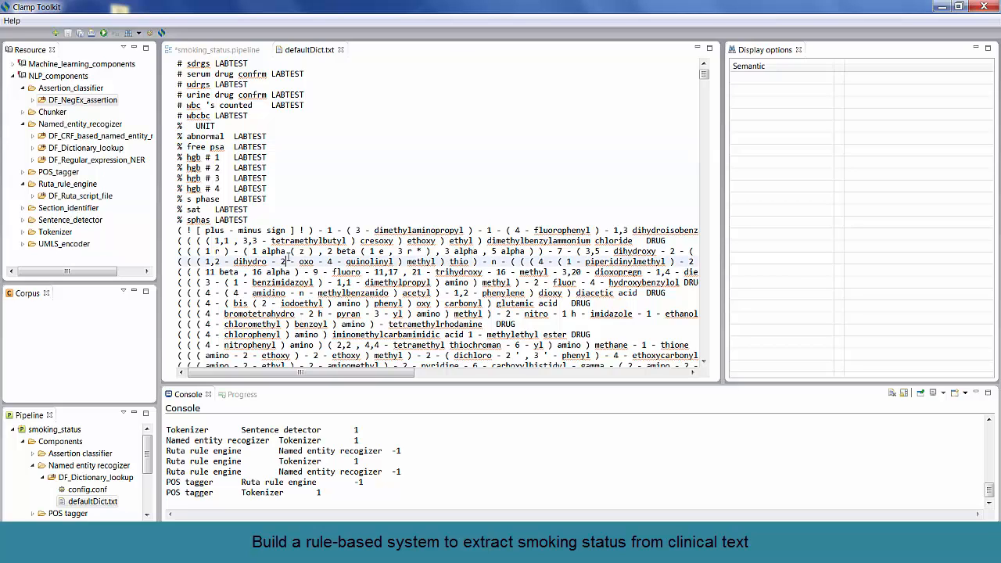
key(ctrl+a)
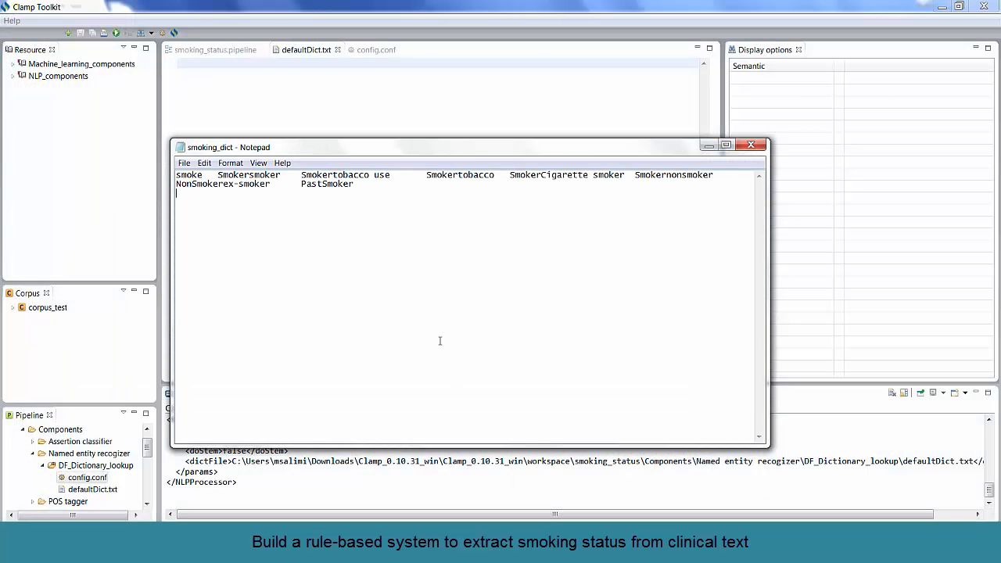
key(ctrl+a)
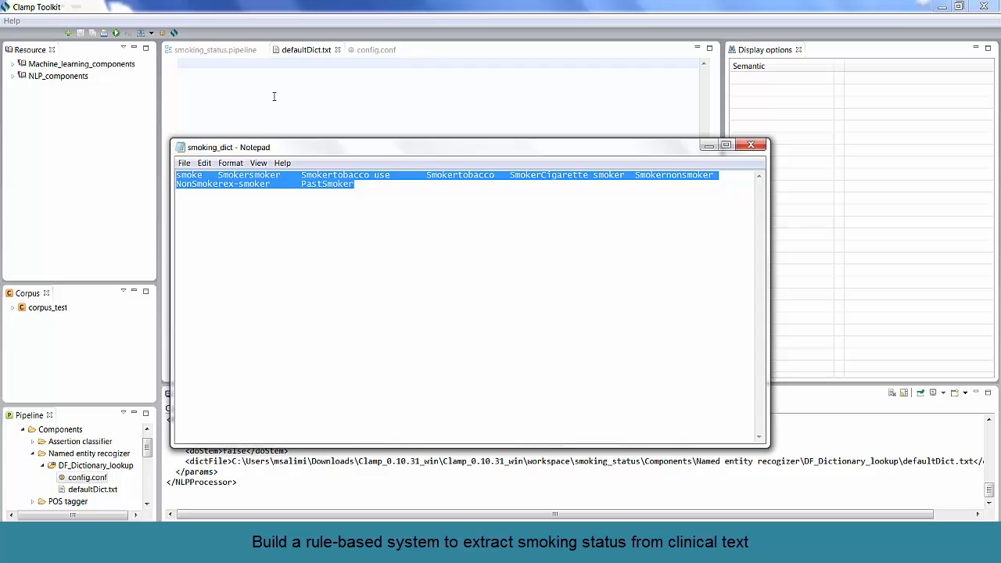
click(750, 144)
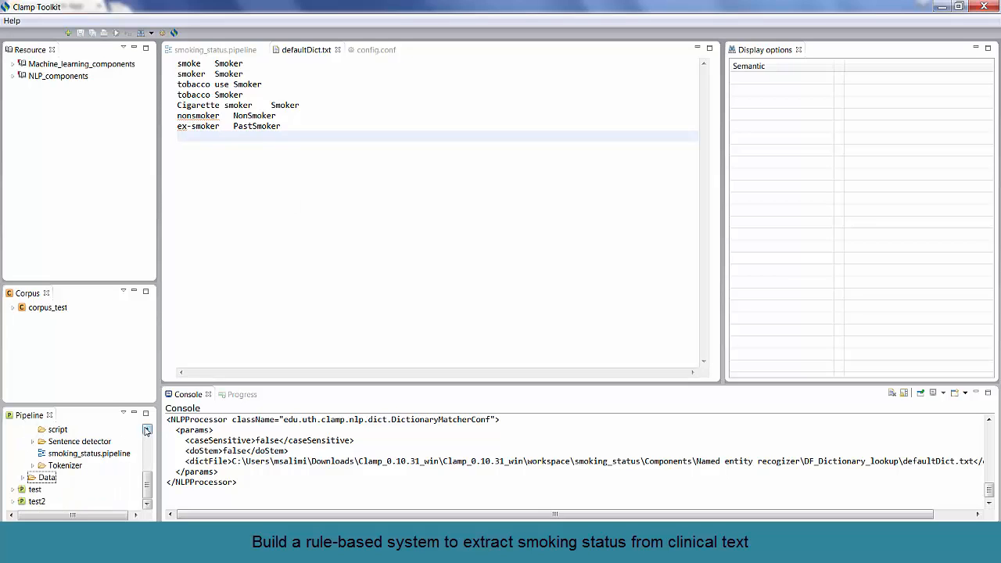
- Begin a File System import into the pipeline's Data > Input folder
click(22, 477)
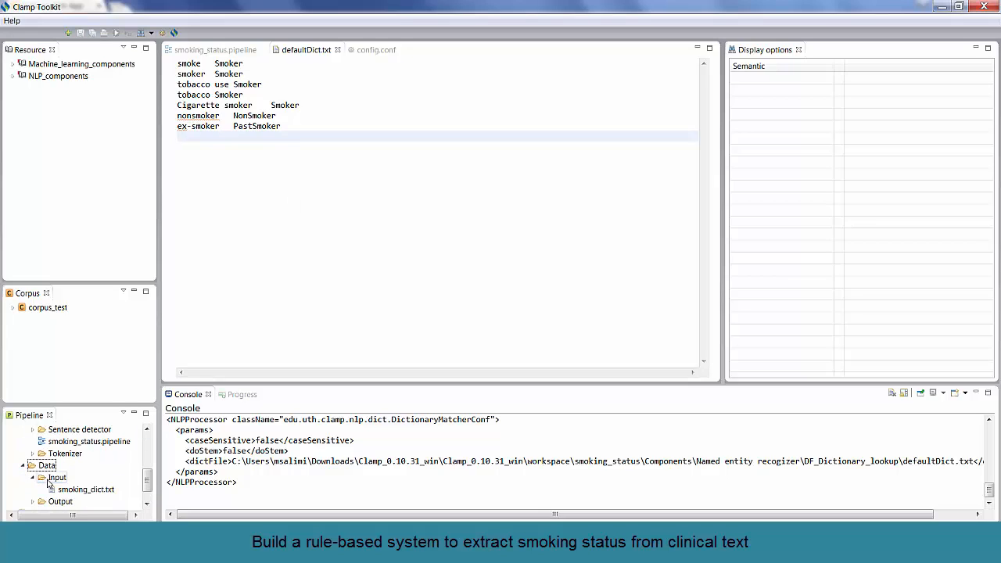
right_click(56, 477)
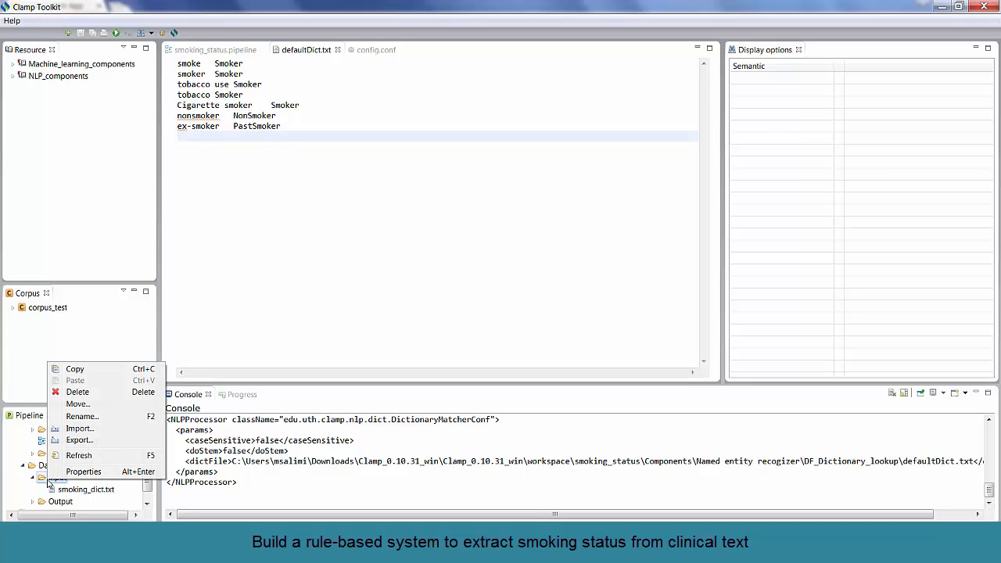
mouse_move(78, 455)
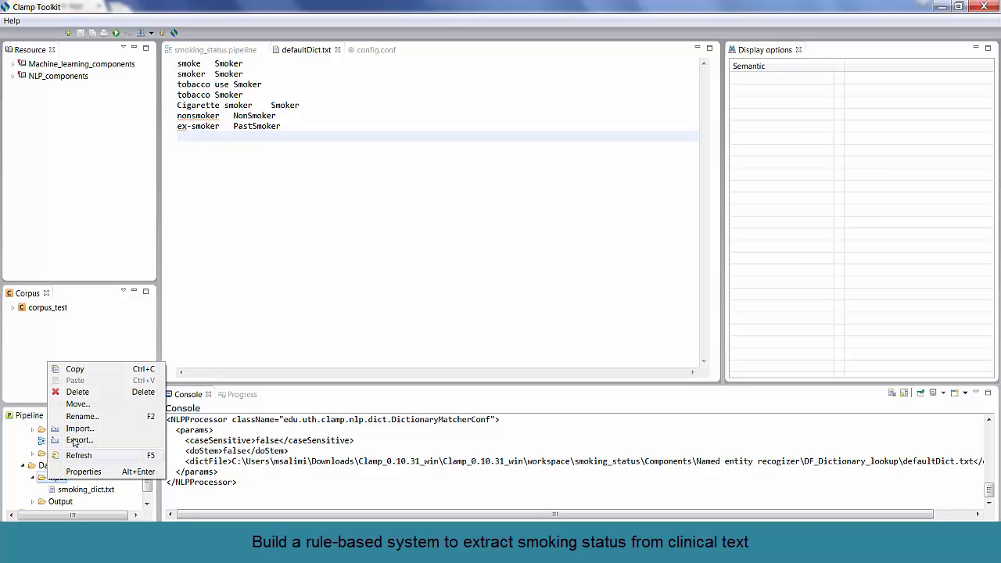
mouse_move(78, 428)
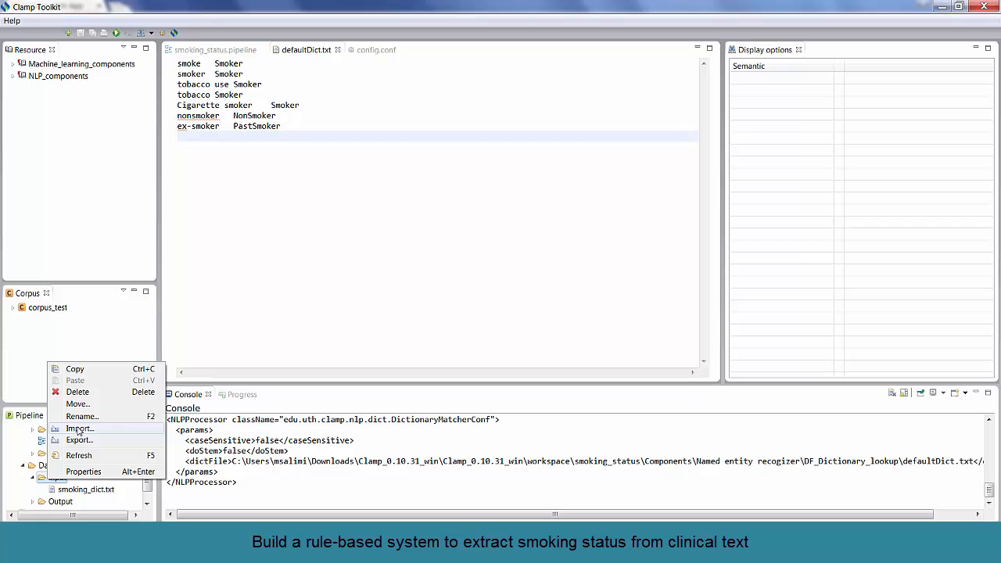
click(78, 428)
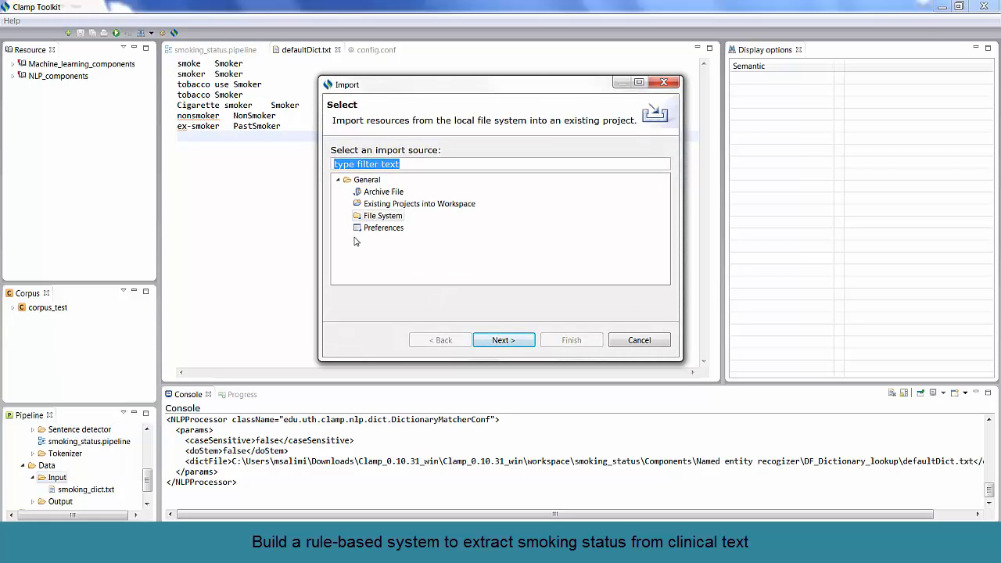
mouse_move(362, 261)
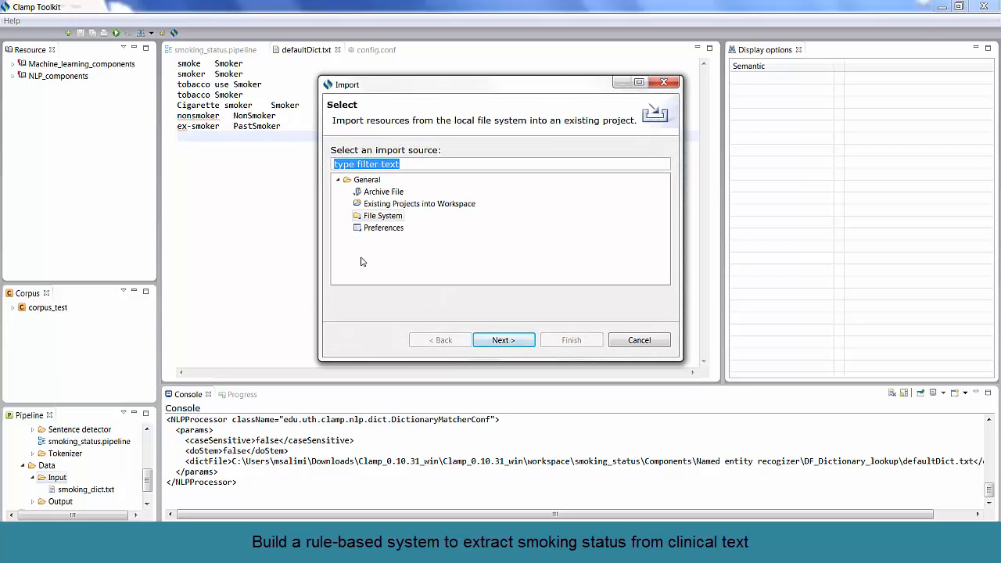
click(383, 215)
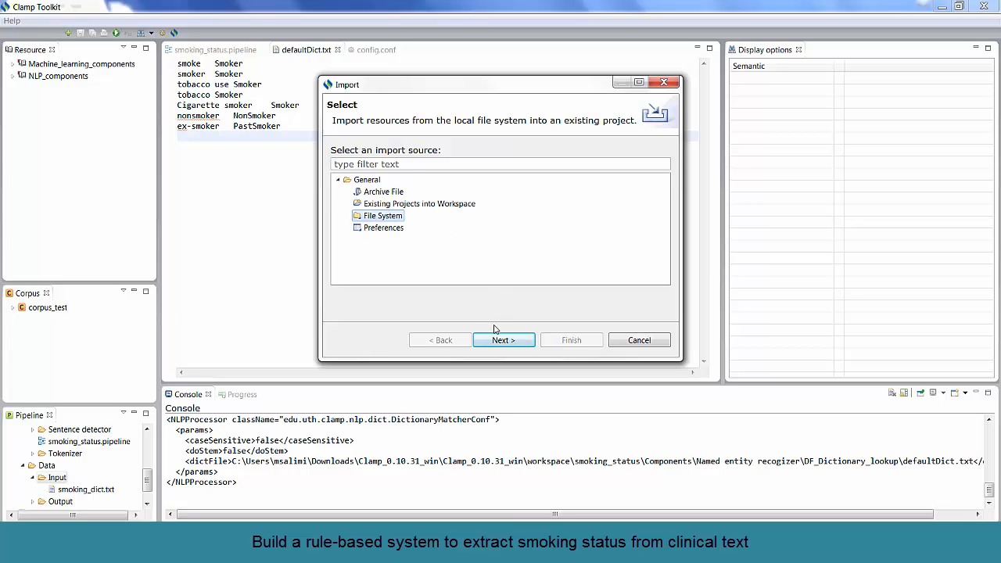
click(503, 339)
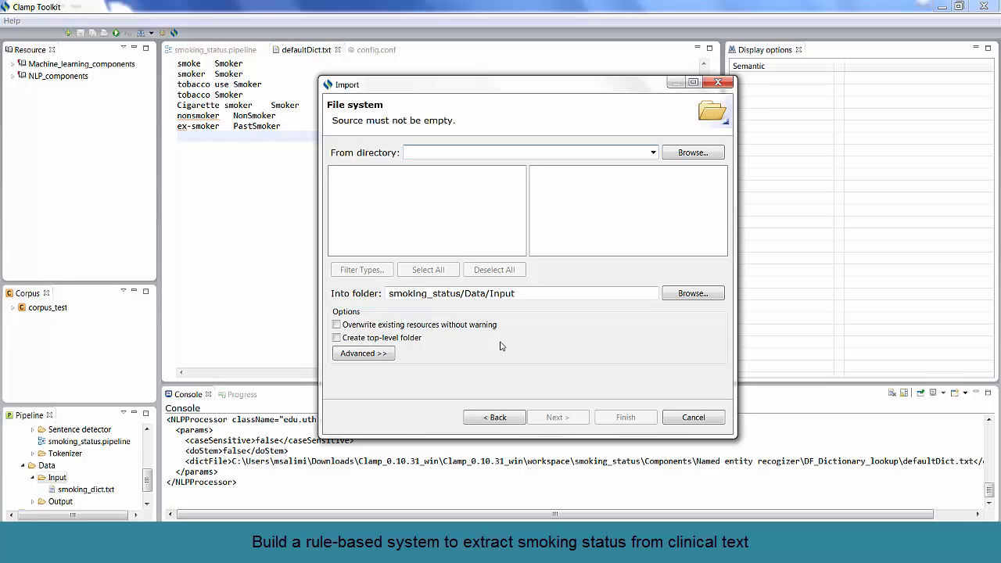
- Import candidate_sentences.txt from the Smoking_Status folder into Input
click(691, 152)
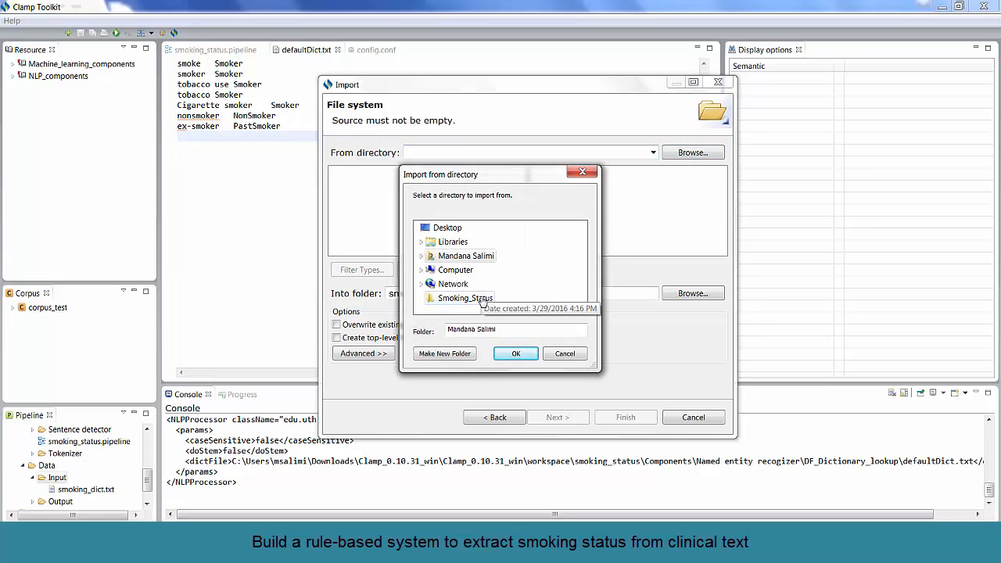
click(464, 297)
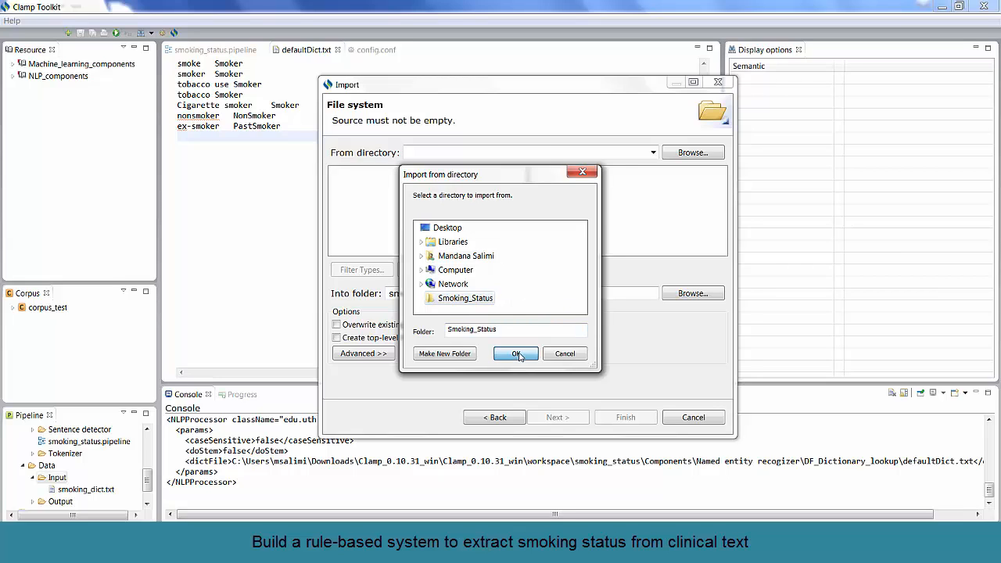
click(516, 353)
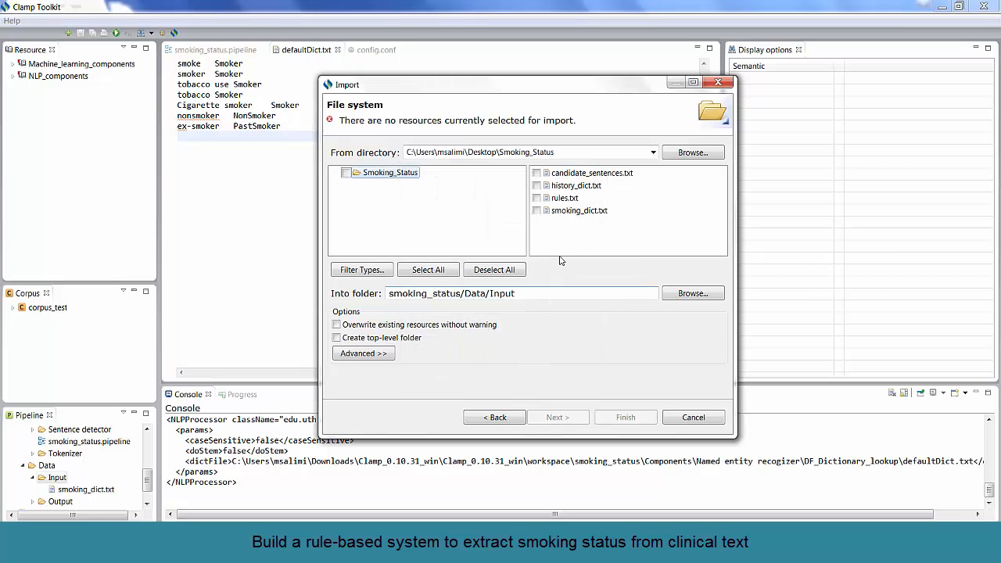
click(535, 172)
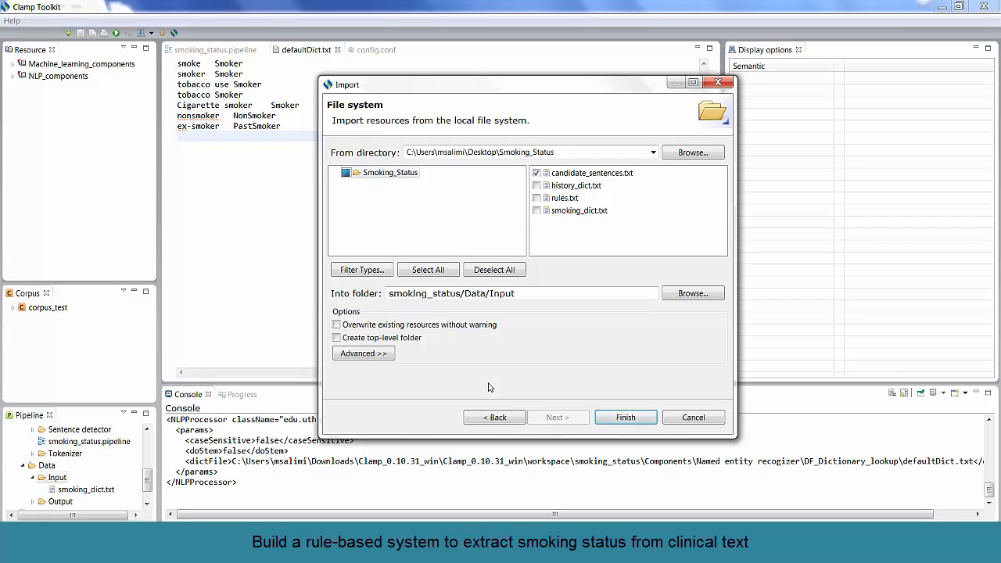
click(625, 416)
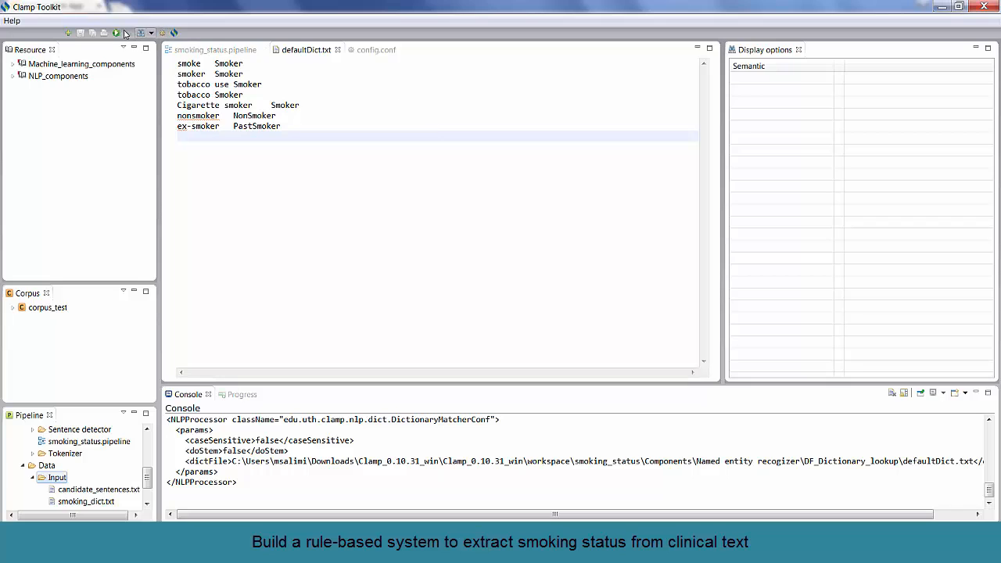
- Run the pipeline and view candidate_sentences.xmi in Data > Output with its smoking status annotations
click(116, 33)
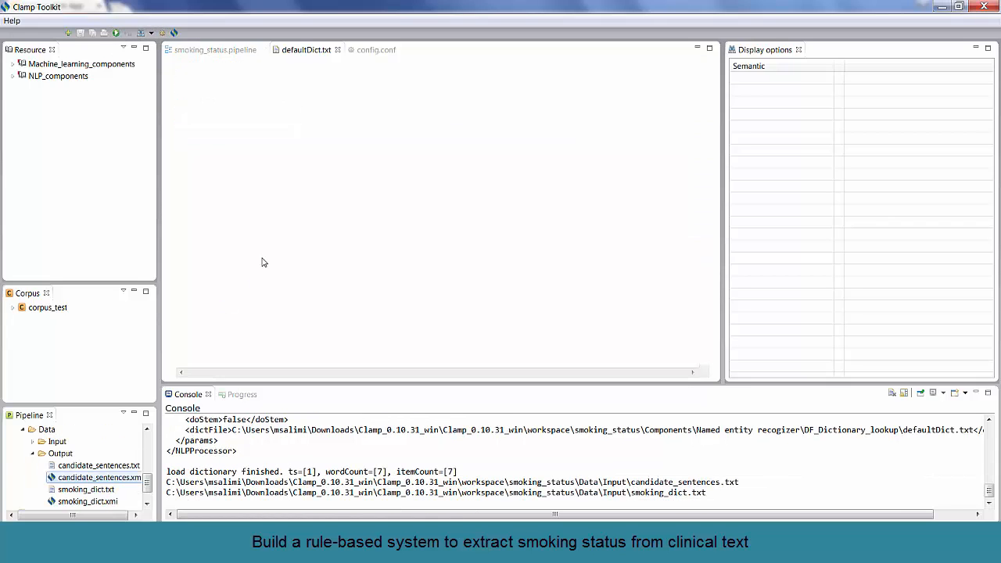
double_click(100, 477)
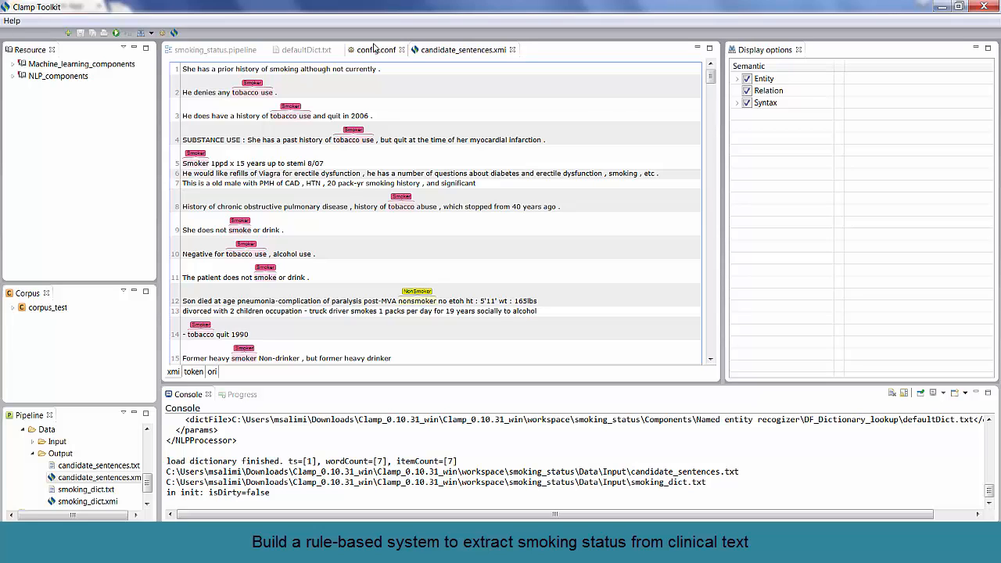
- Enable Stemming in the dictionary lookup's config.conf and return to candidate_sentences.xmi
click(375, 48)
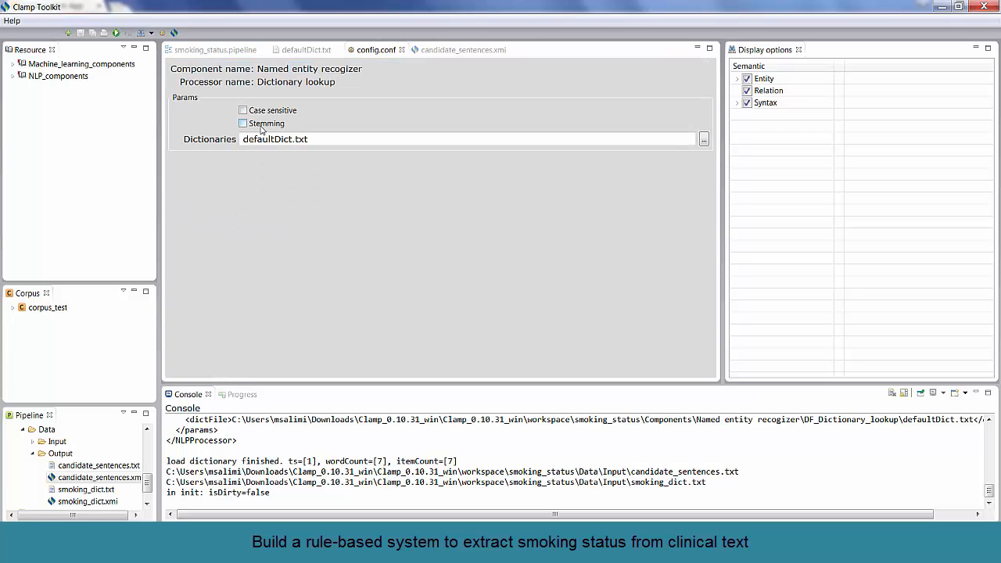
click(244, 123)
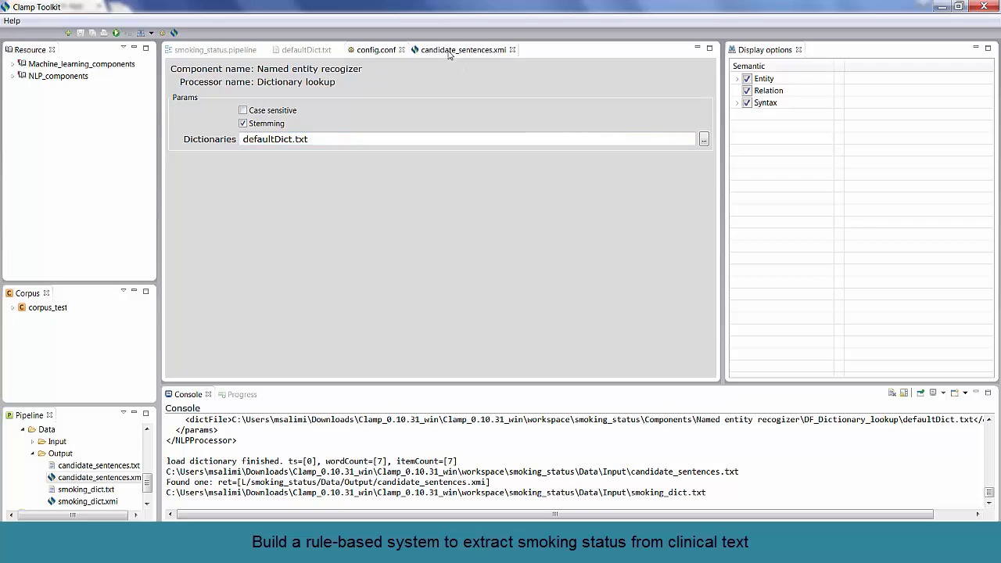
click(463, 48)
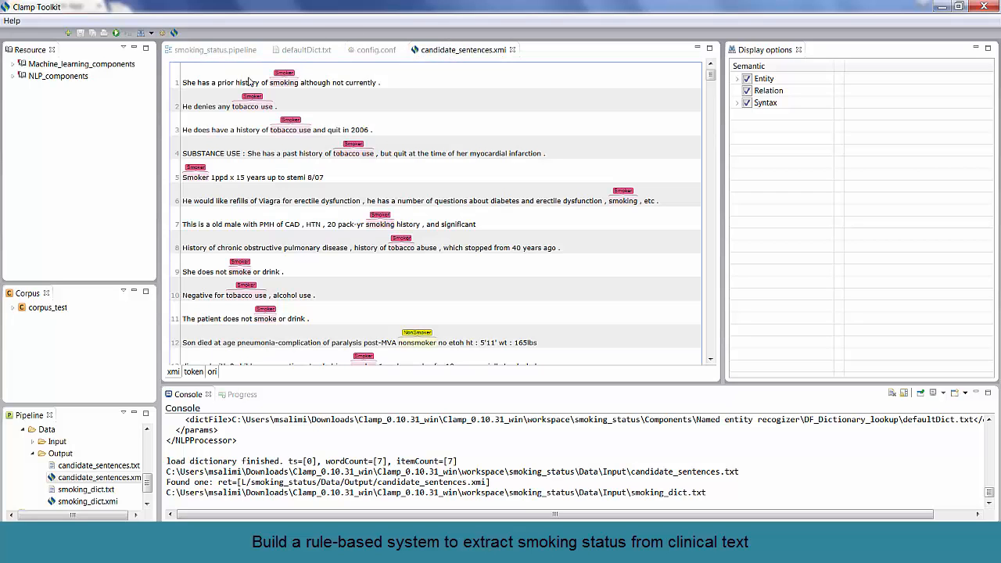
mouse_move(300, 103)
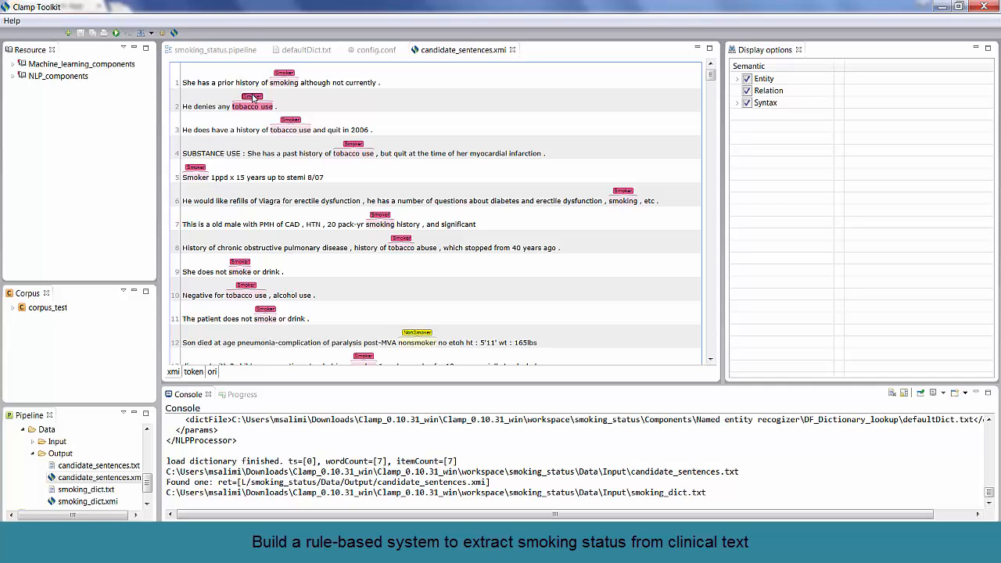
- Inspect the tobacco use mention in sentence 2 of the annotated output
click(252, 96)
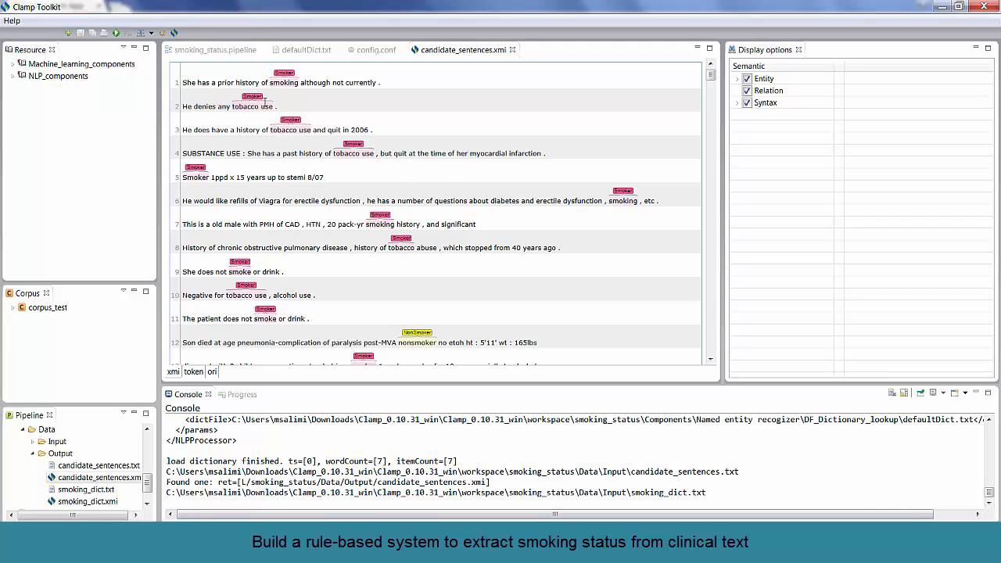
click(252, 107)
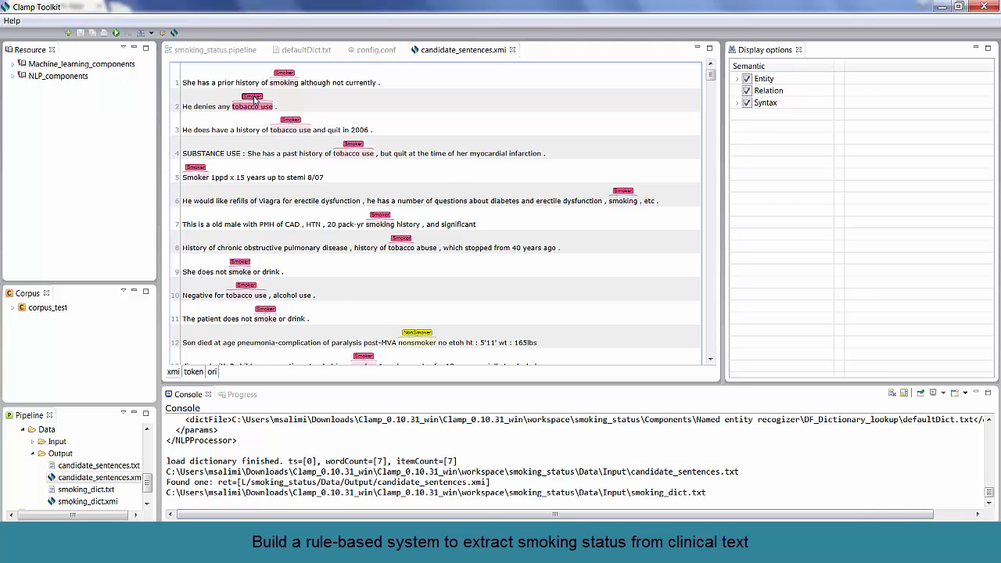
click(252, 97)
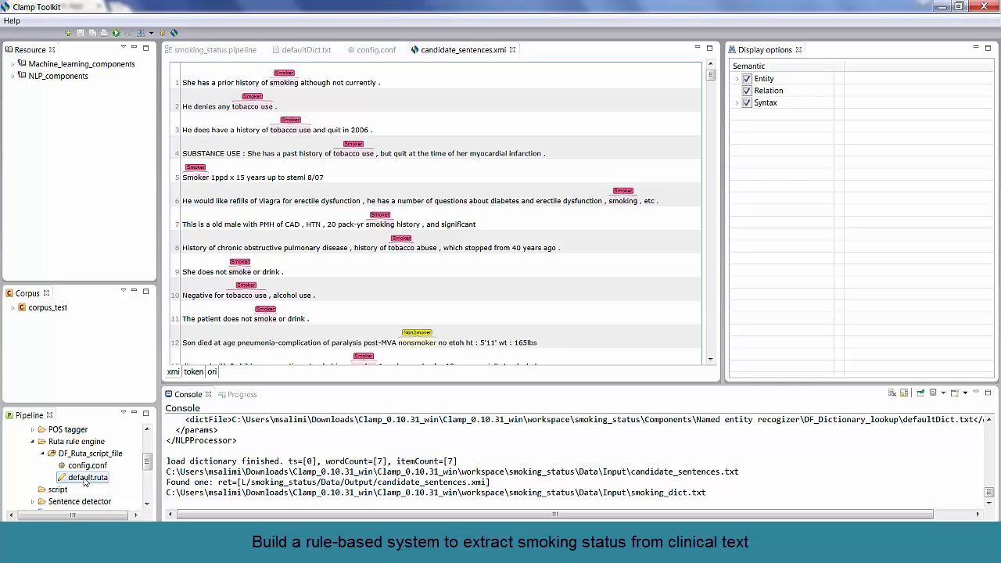
- Bring up default.ruta and select the smoking-status rules text in the Notepad file
double_click(86, 477)
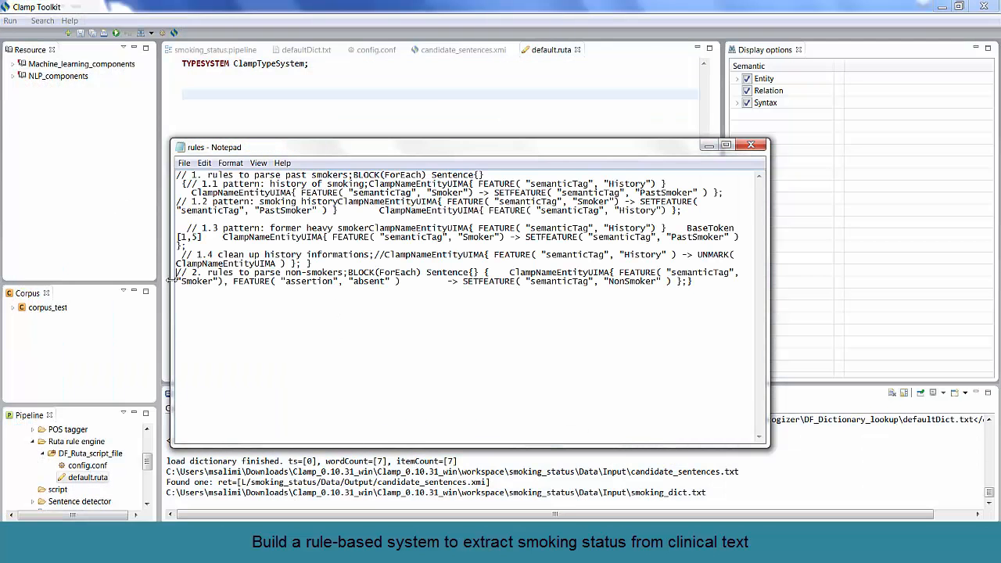
drag(182, 272, 691, 282)
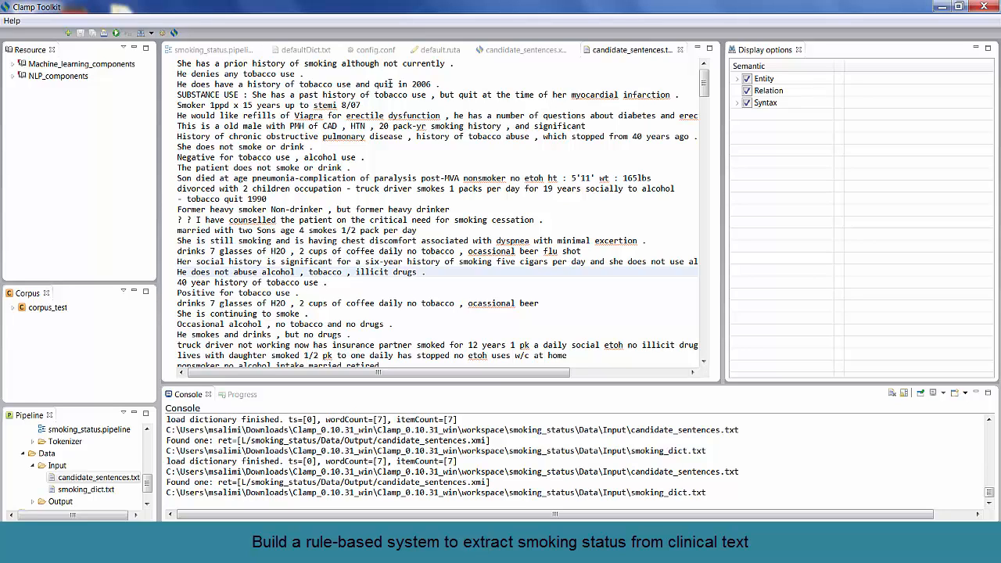
mouse_move(410, 422)
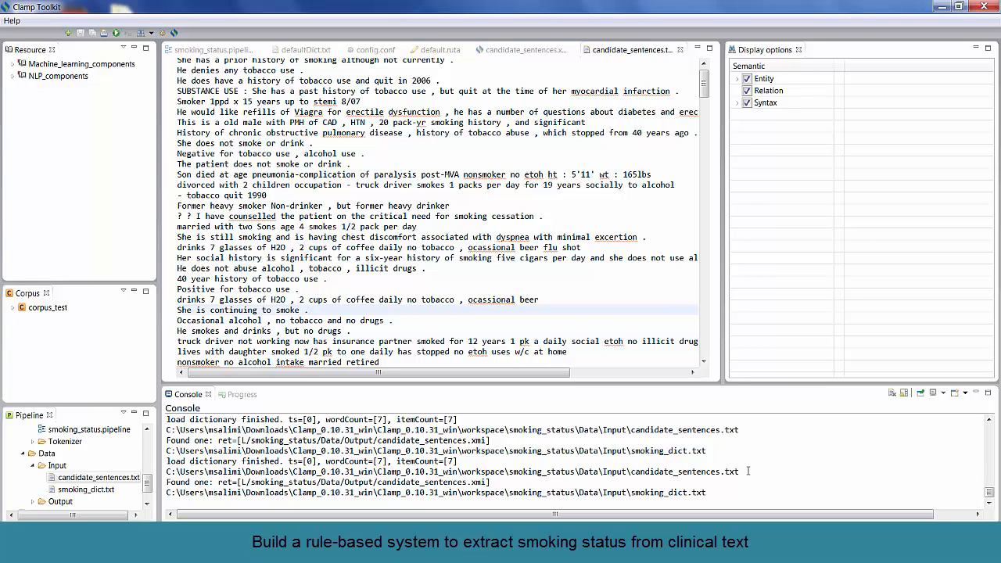
- Add 'history of' mapped to History below the last defaultDict.txt entry
click(306, 309)
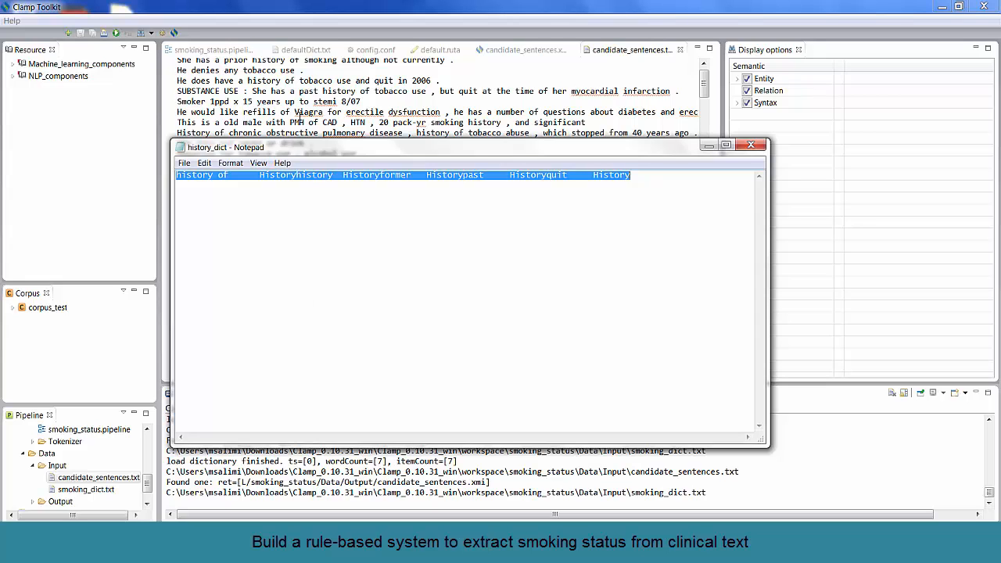
click(751, 144)
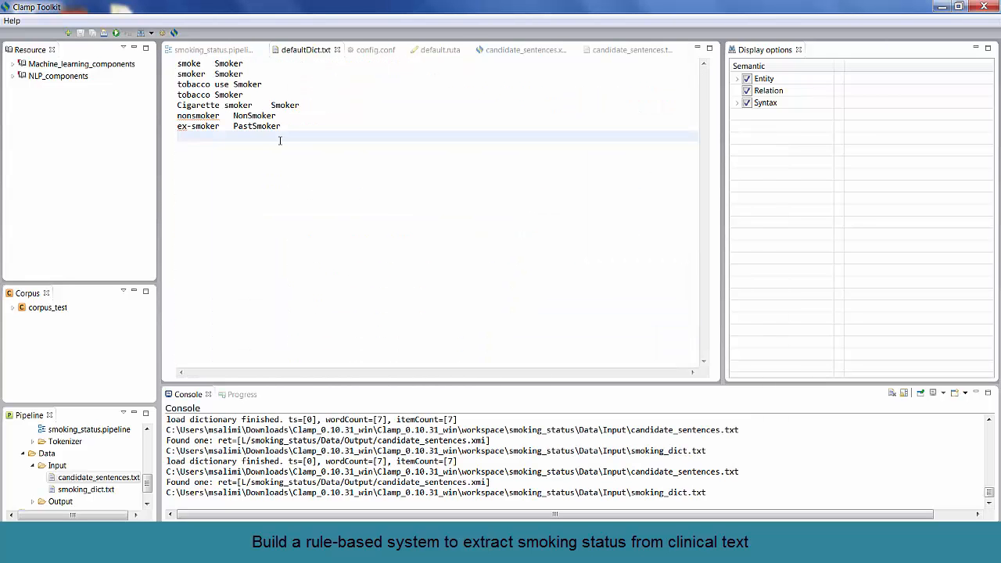
text(history of	History)
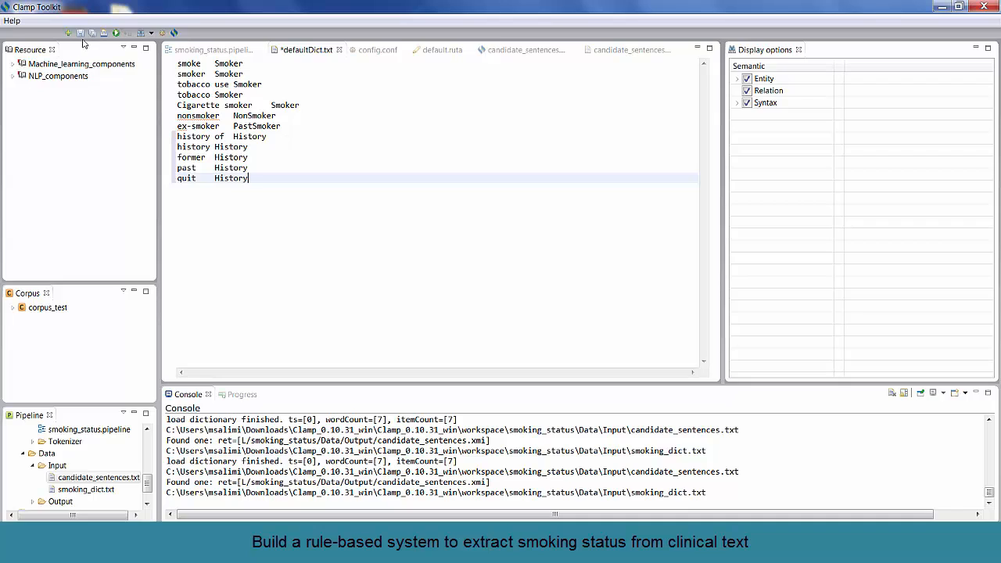
- Save defaultDict.txt and rerun the pipeline with the new History terms
click(81, 33)
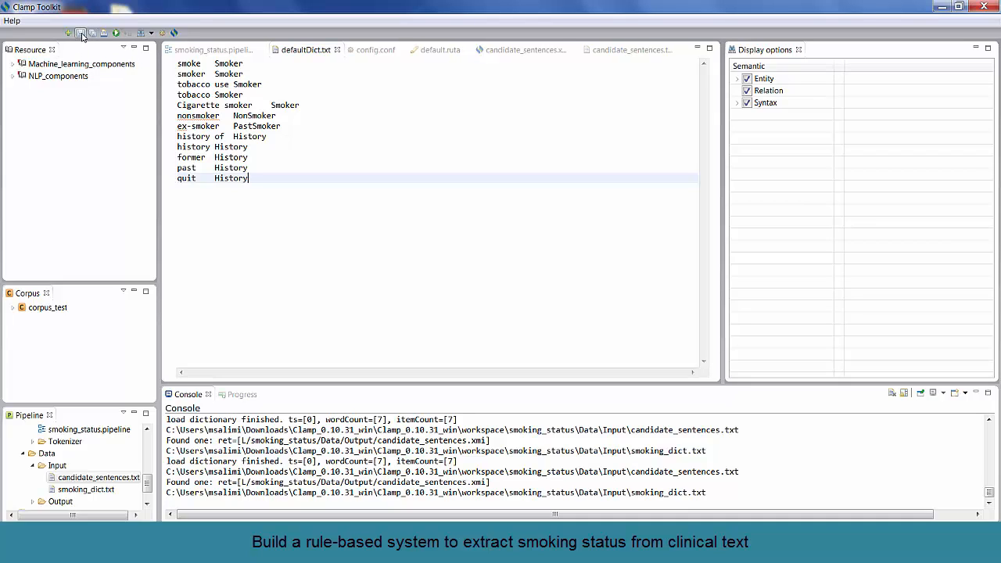
click(115, 33)
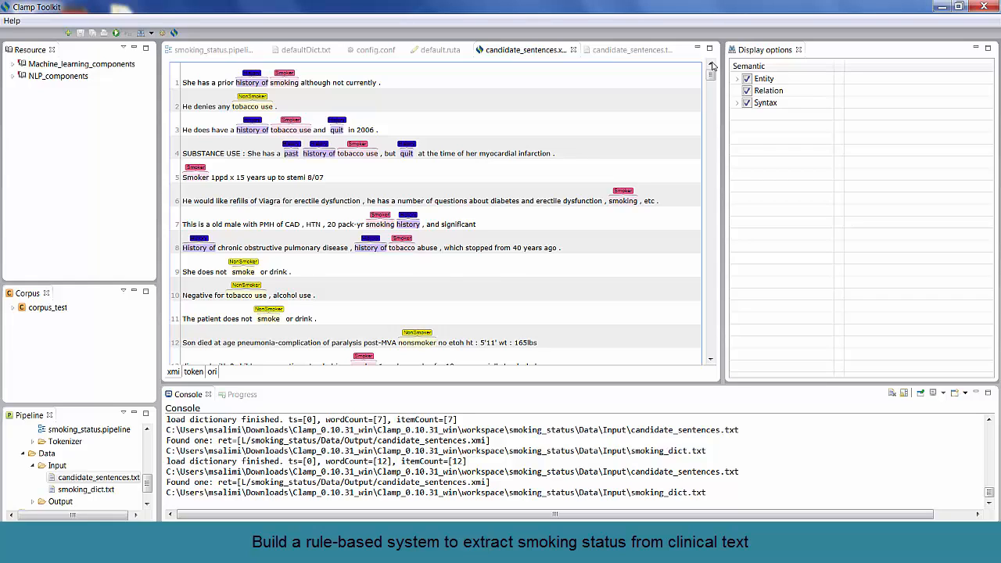
mouse_move(419, 416)
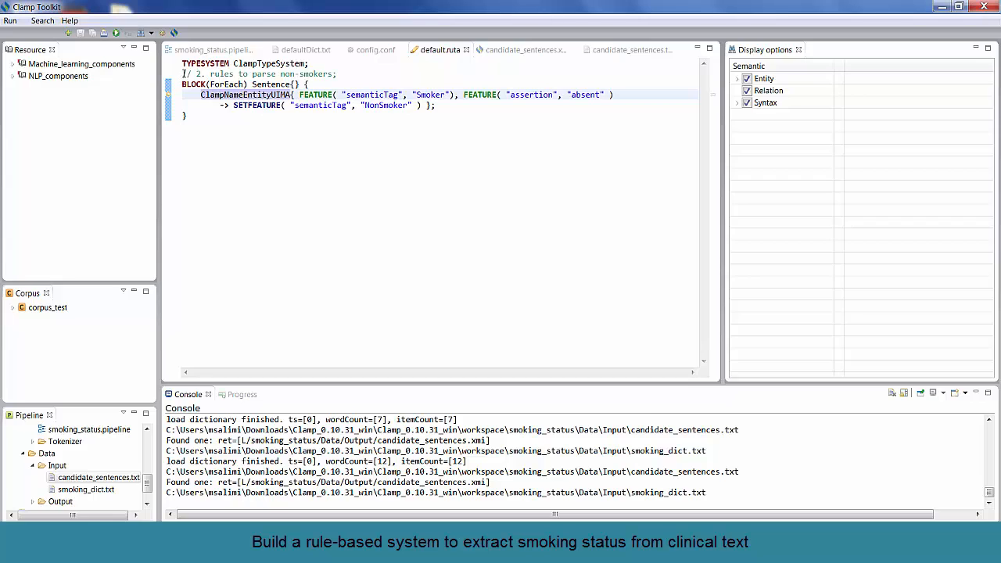
- Save the NonSmoker rule for negated Smoker mentions in default.ruta
key(Enter)
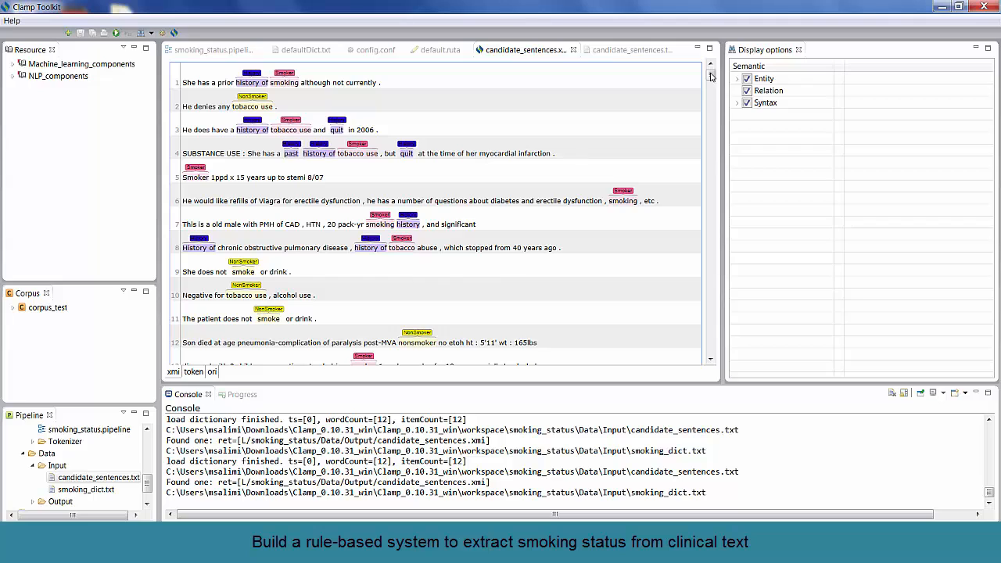
mouse_move(710, 72)
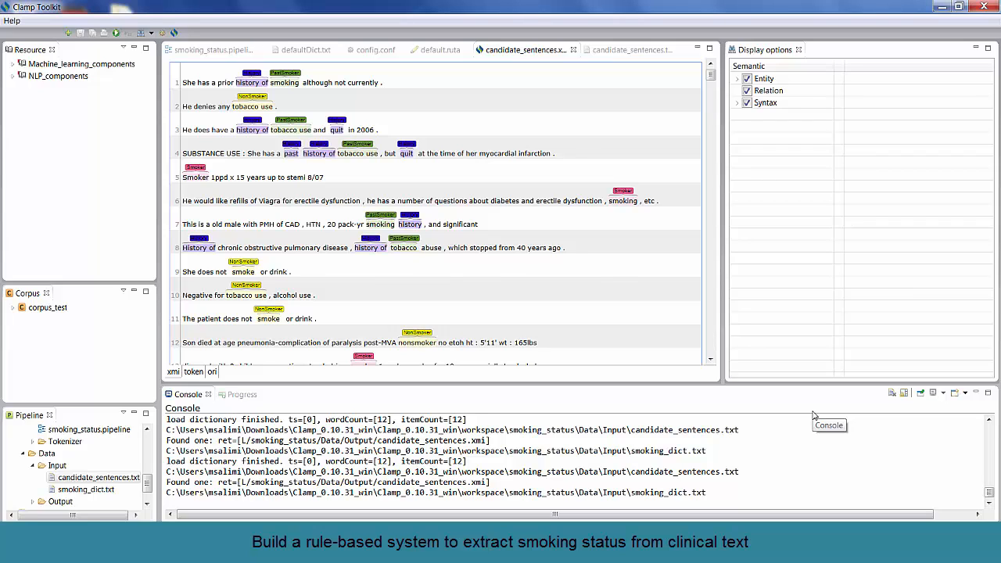
- Assign PastSmoker a display colour in the Entity display options and confirm it
double_click(291, 129)
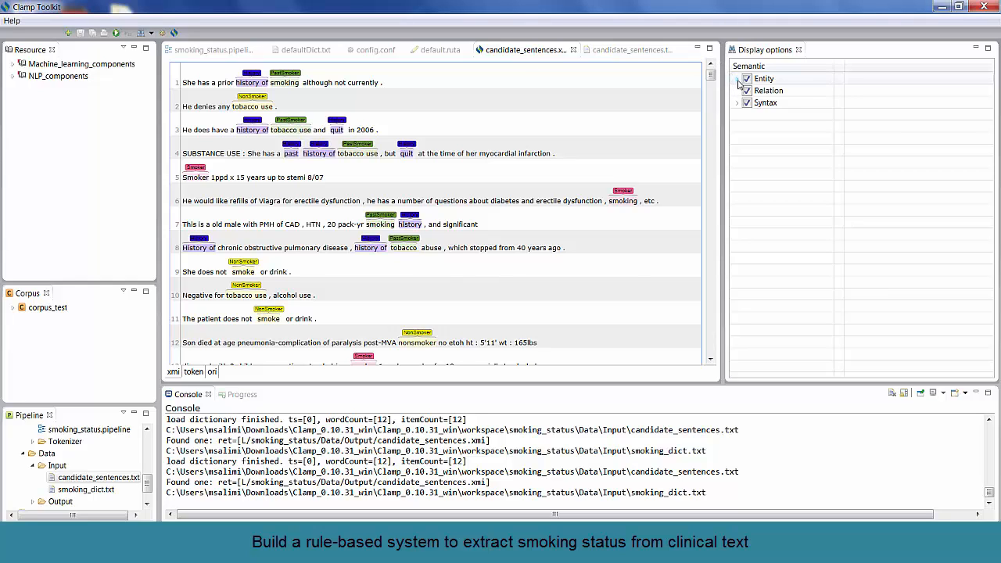
click(737, 78)
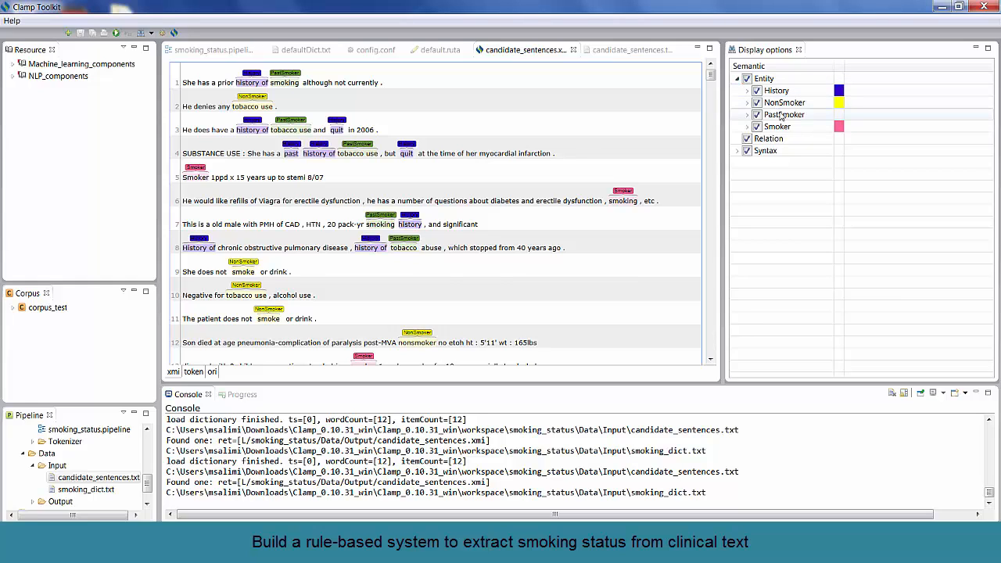
click(784, 114)
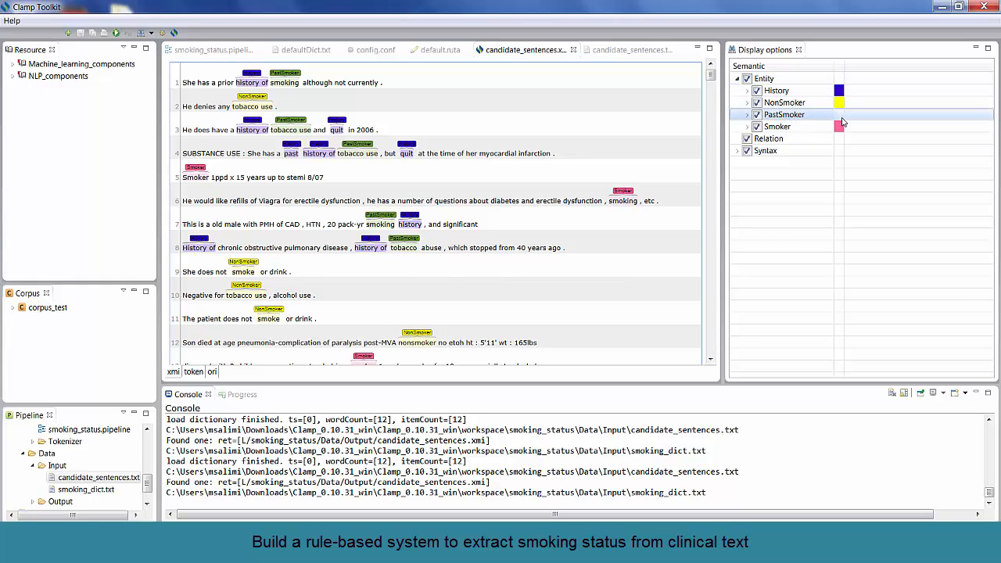
click(838, 115)
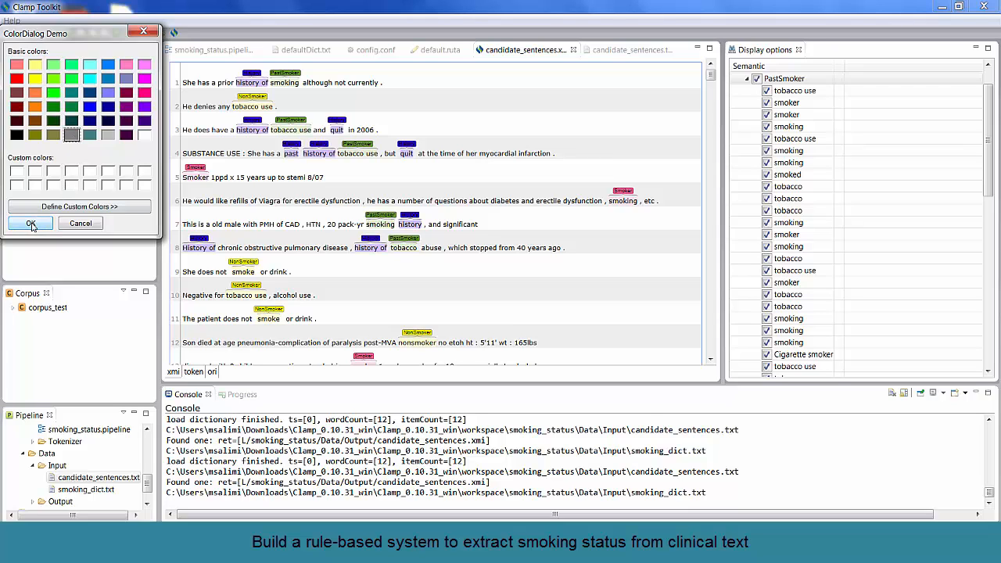
click(31, 222)
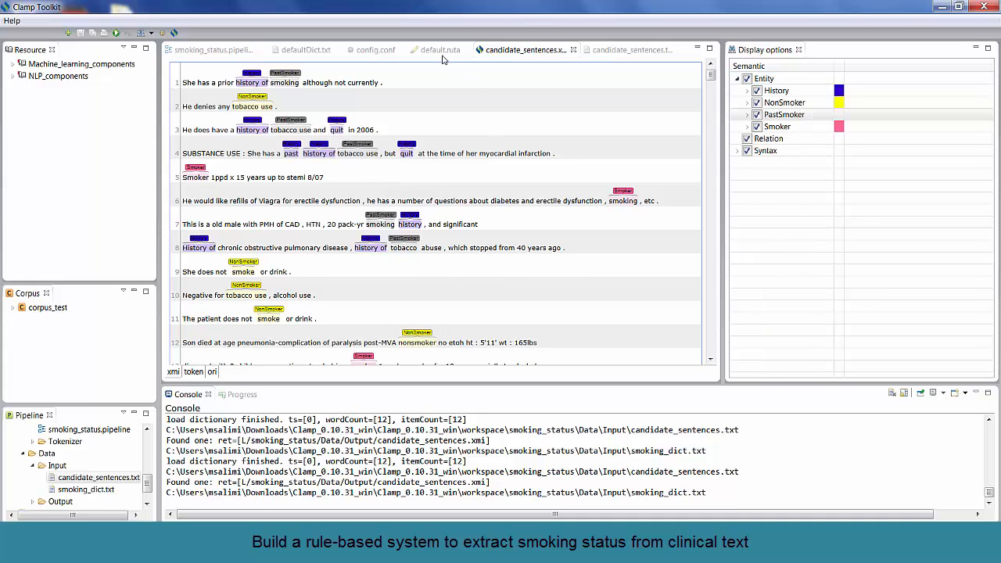
- Enable the UNMARK rule removing History tags, rerun, and check candidate_sentences.xmi
click(440, 48)
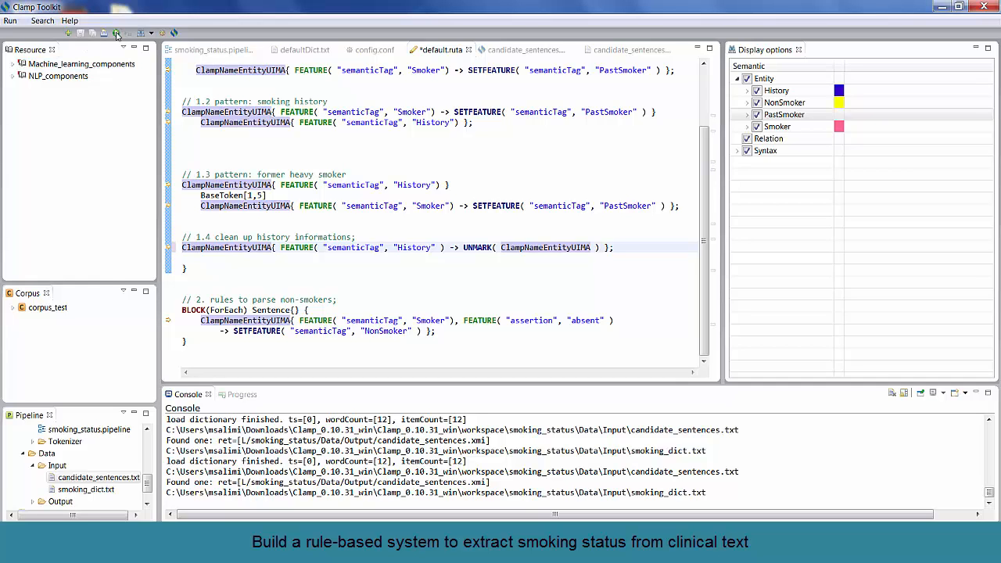
click(115, 33)
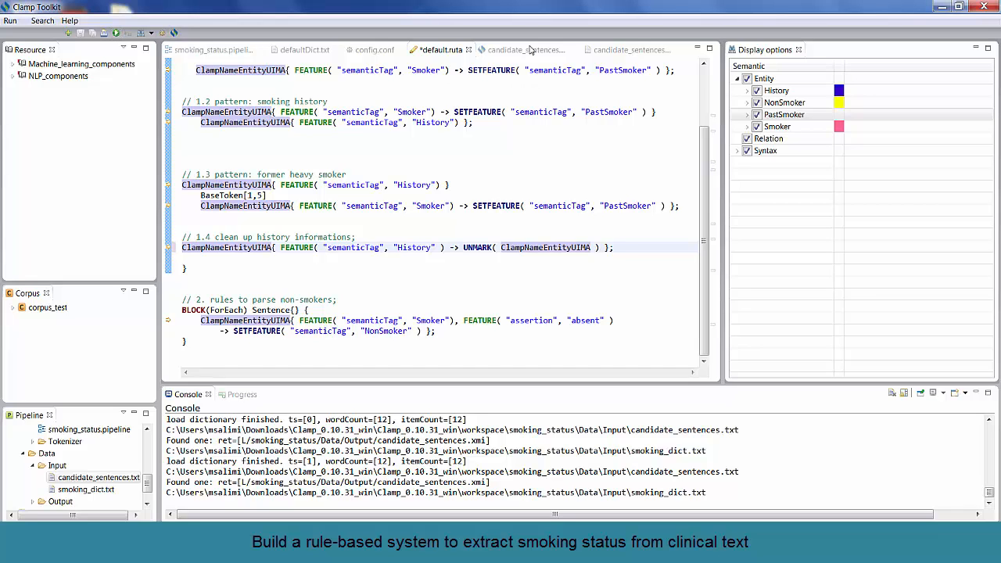
click(524, 49)
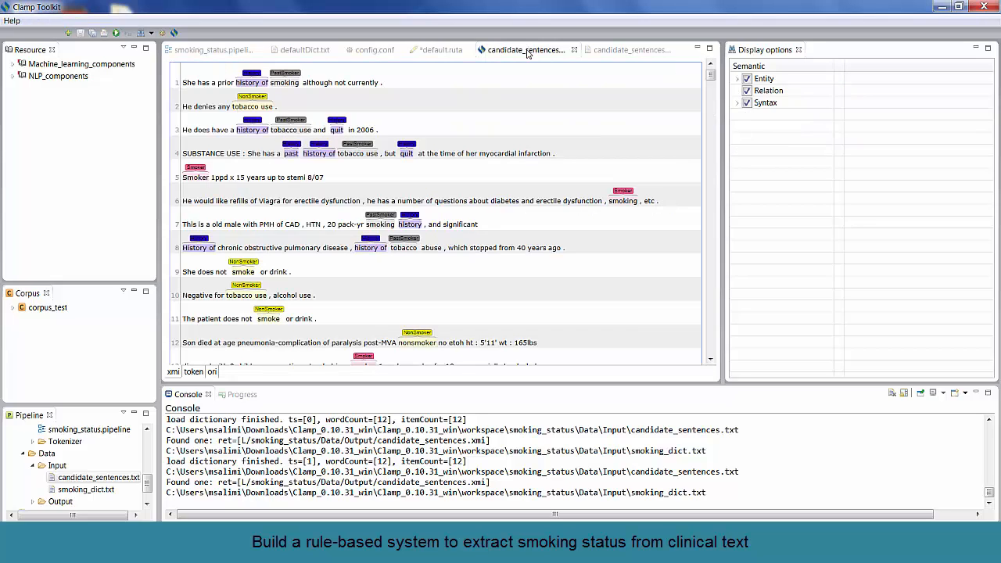
mouse_move(629, 160)
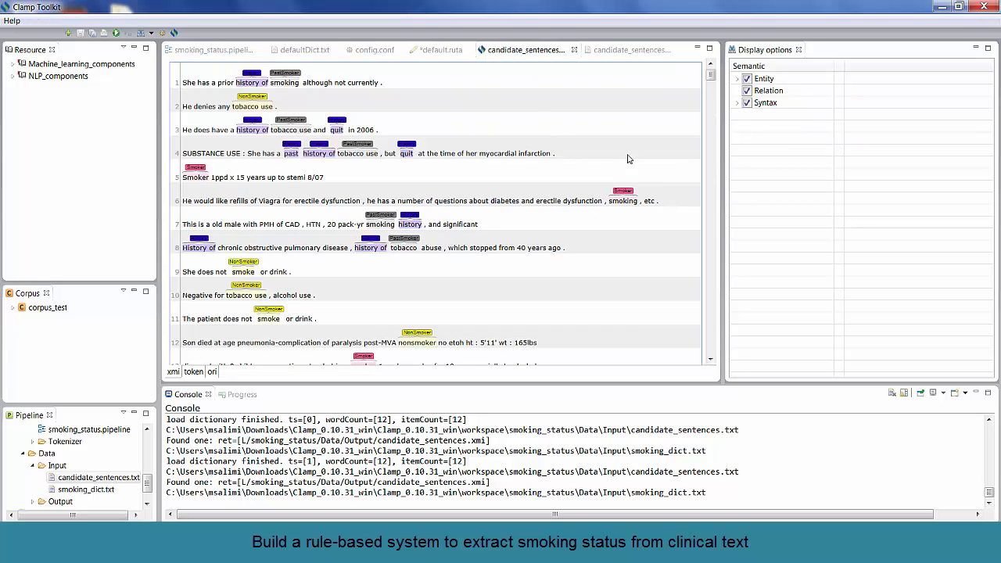
click(438, 48)
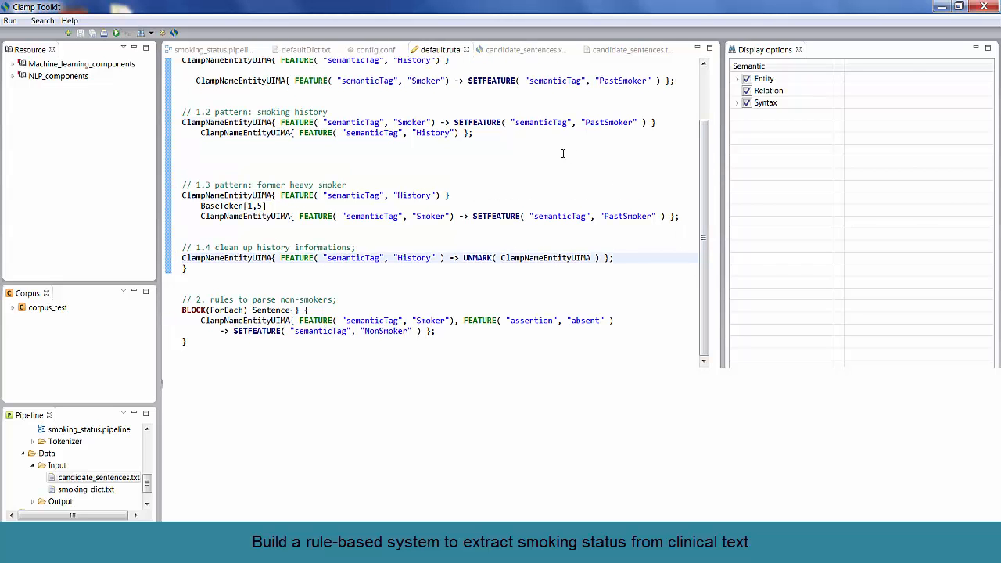
click(526, 48)
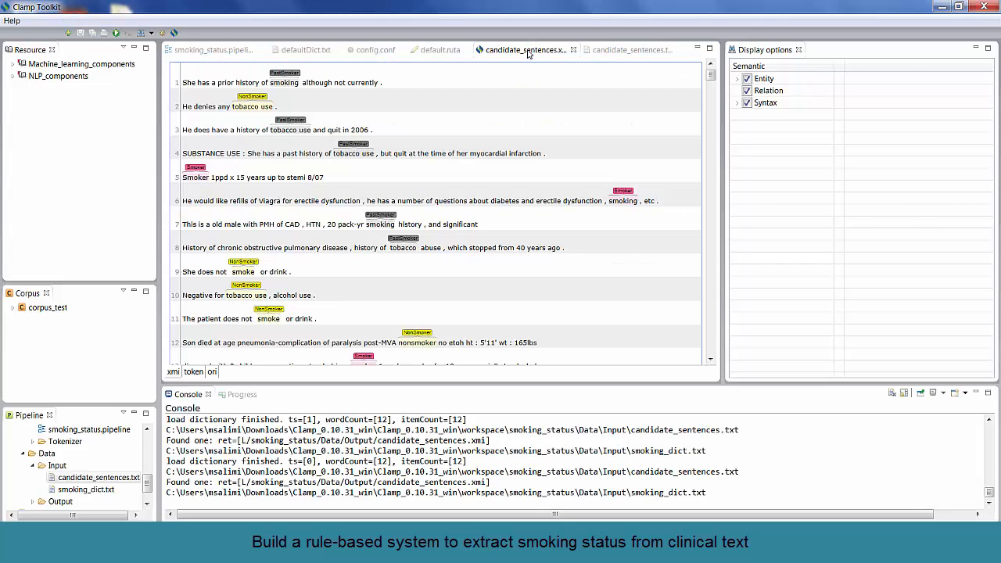